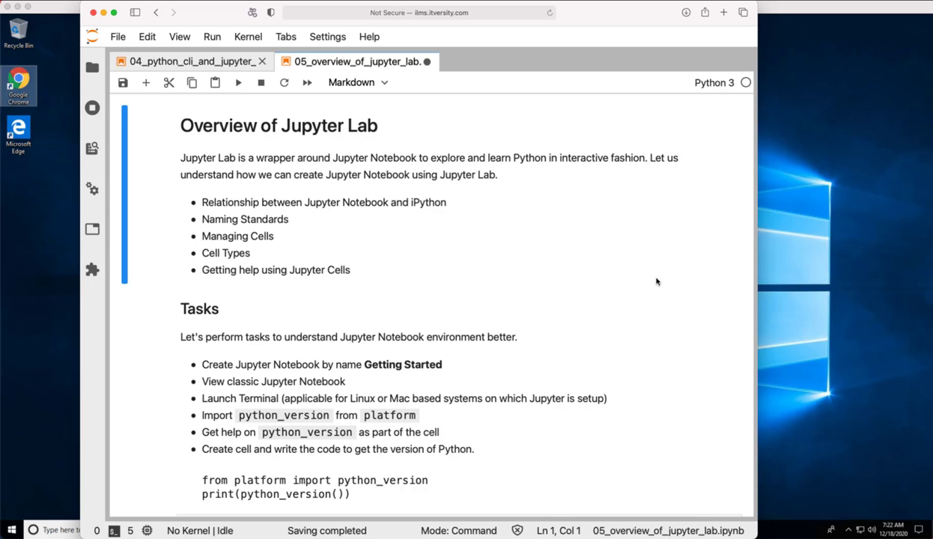
mouse_move(236, 225)
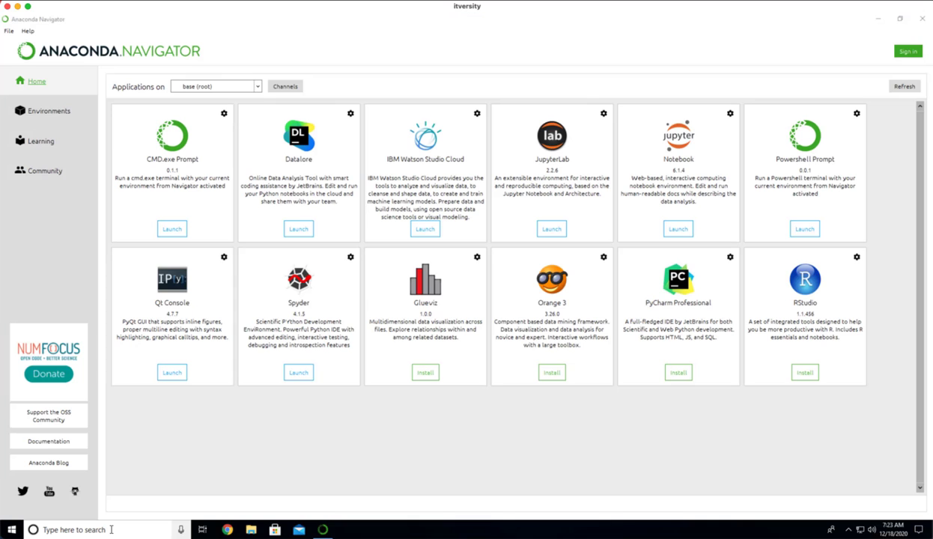
mouse_move(126, 512)
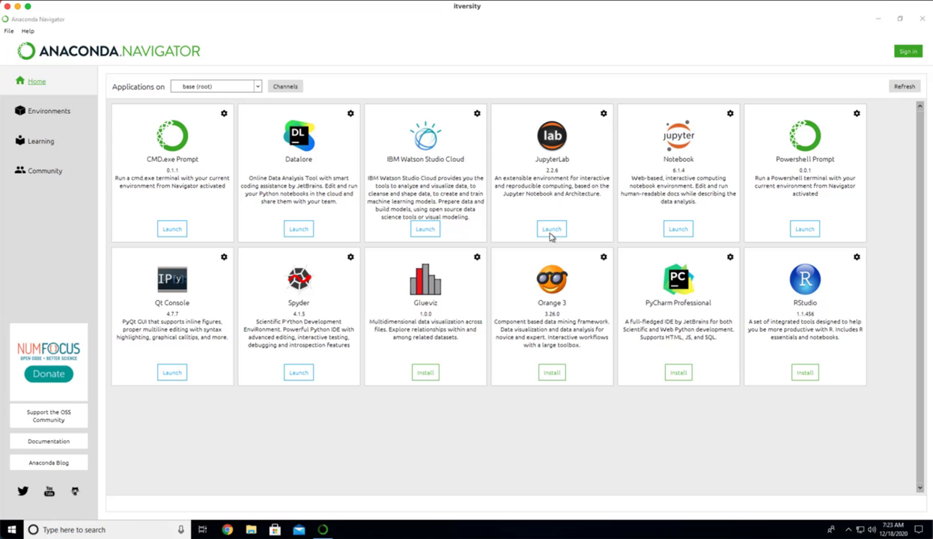
Launch JupyterLab from its tile on the Anaconda Navigator Home screen.
left_click(551, 227)
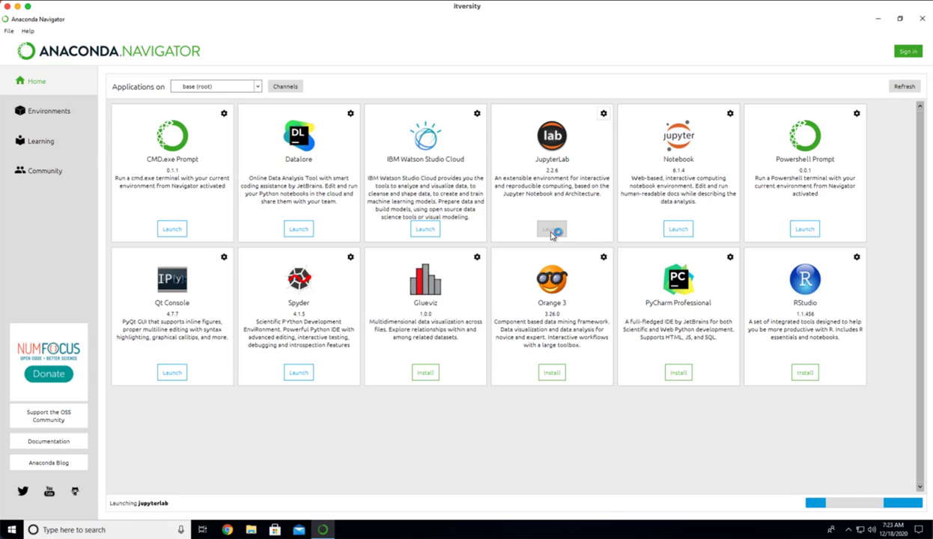
left_click(551, 229)
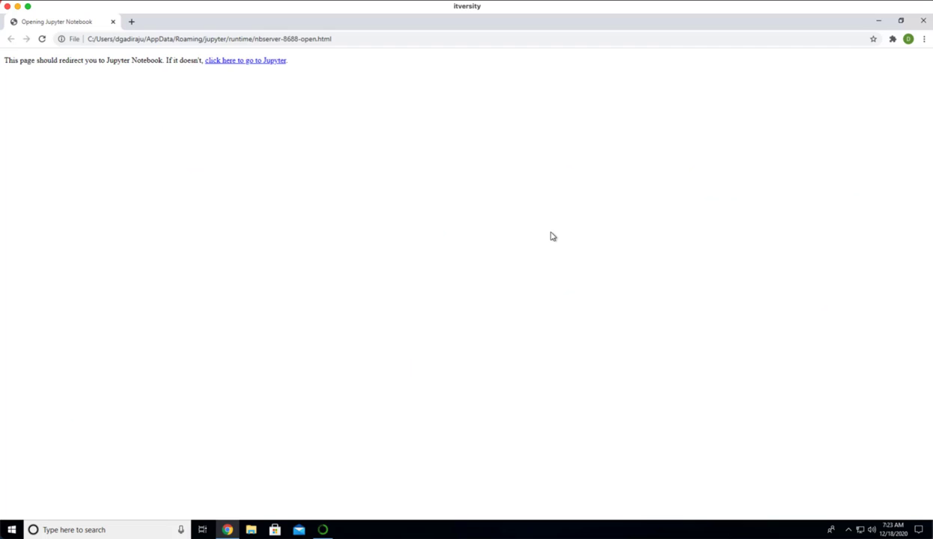
Follow the redirect into JupyterLab and select the leftover Untitled.ipynb for removal.
left_click(245, 60)
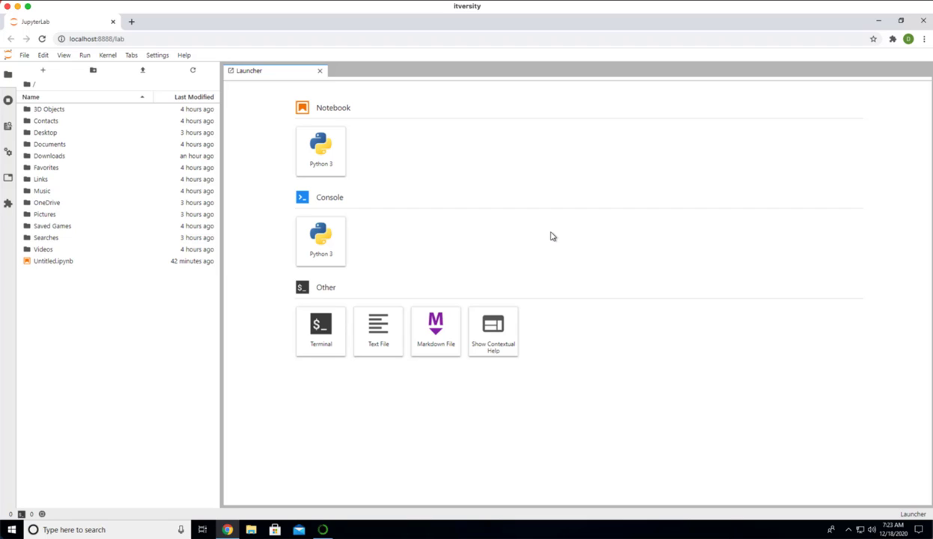
left_click(54, 260)
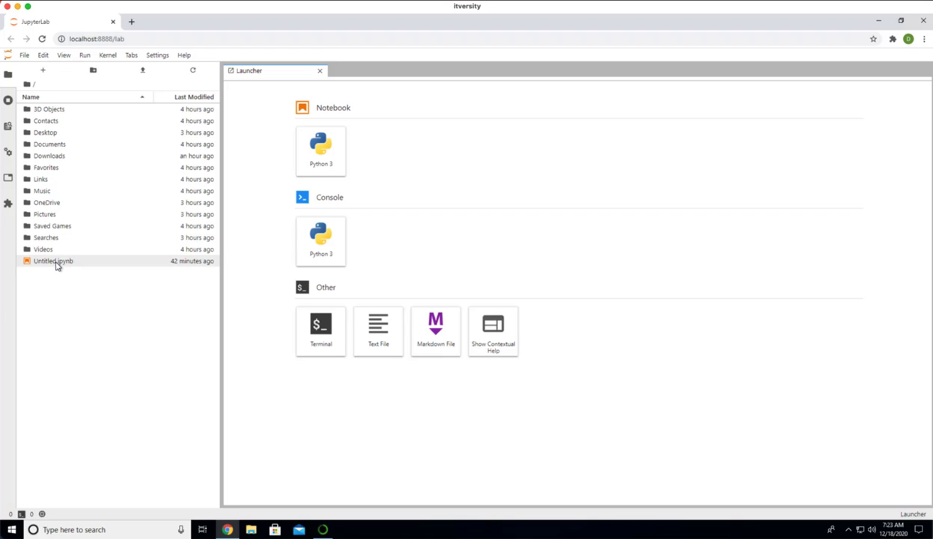
left_click(54, 261)
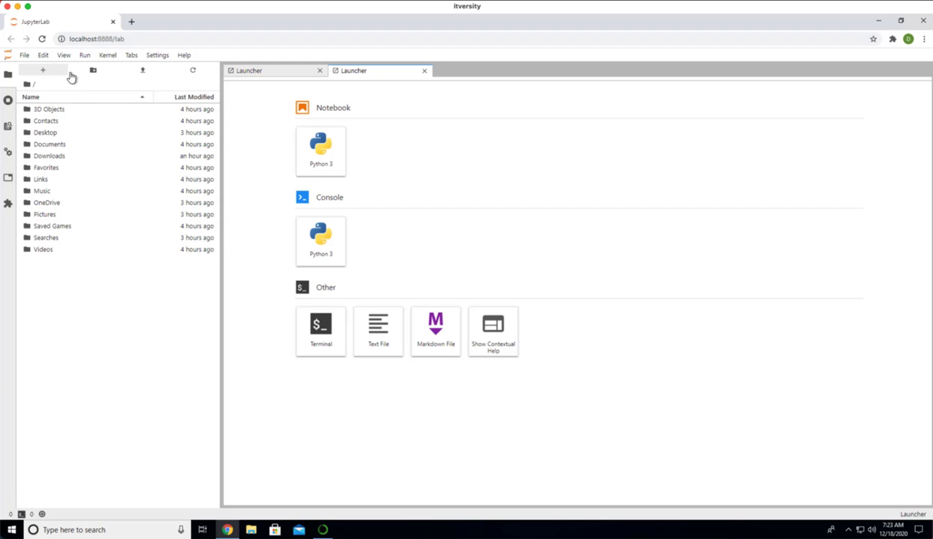
Create a new folder in the home directory named Fundamentals of Python.
left_click(93, 70)
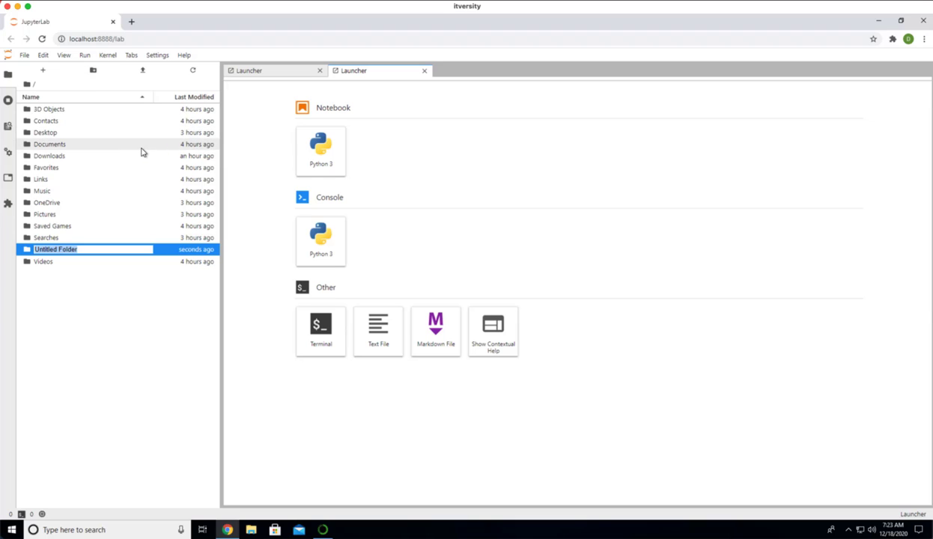
type("Fundamentals")
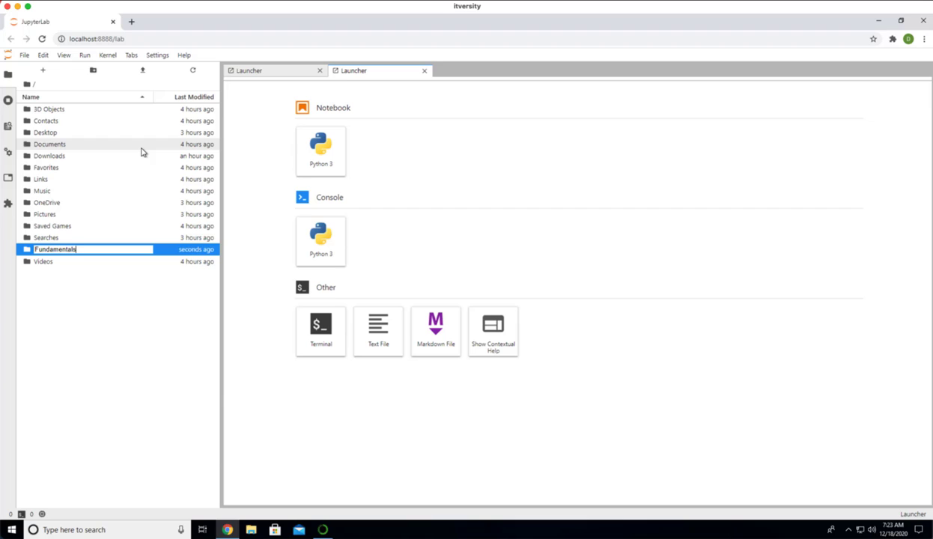
type("of Python")
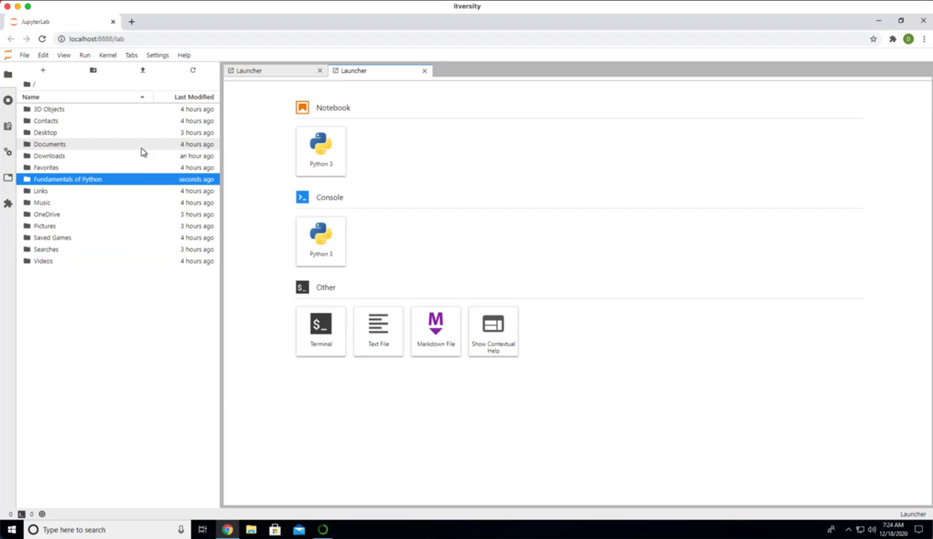
mouse_move(93, 75)
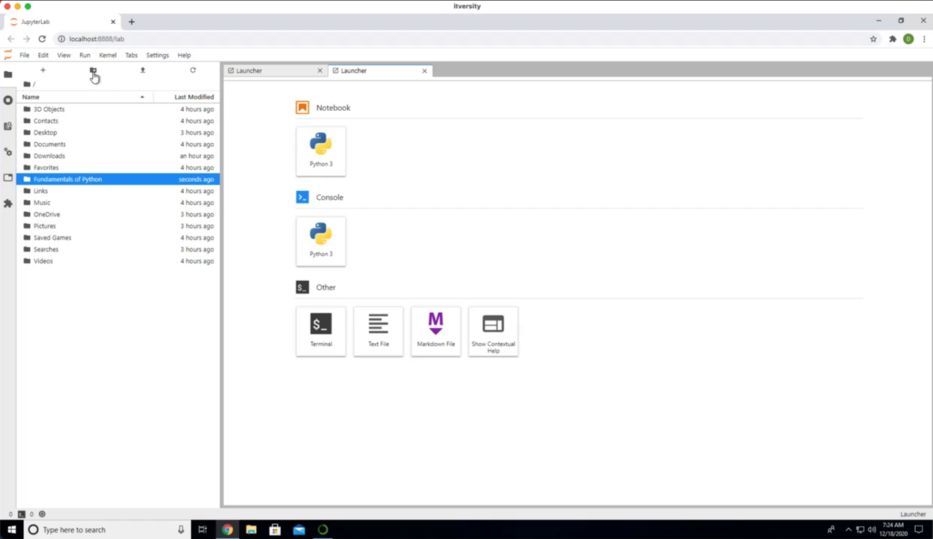
mouse_move(93, 71)
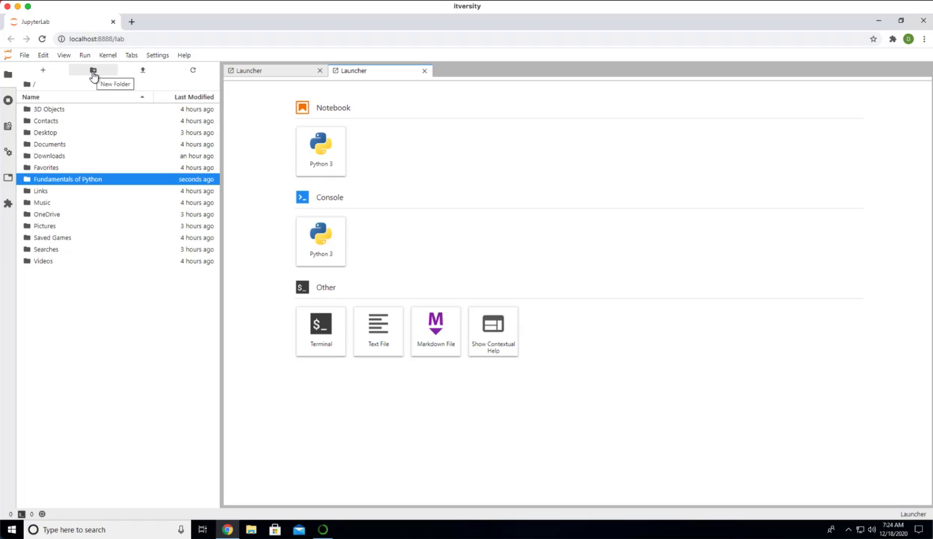
mouse_move(67, 179)
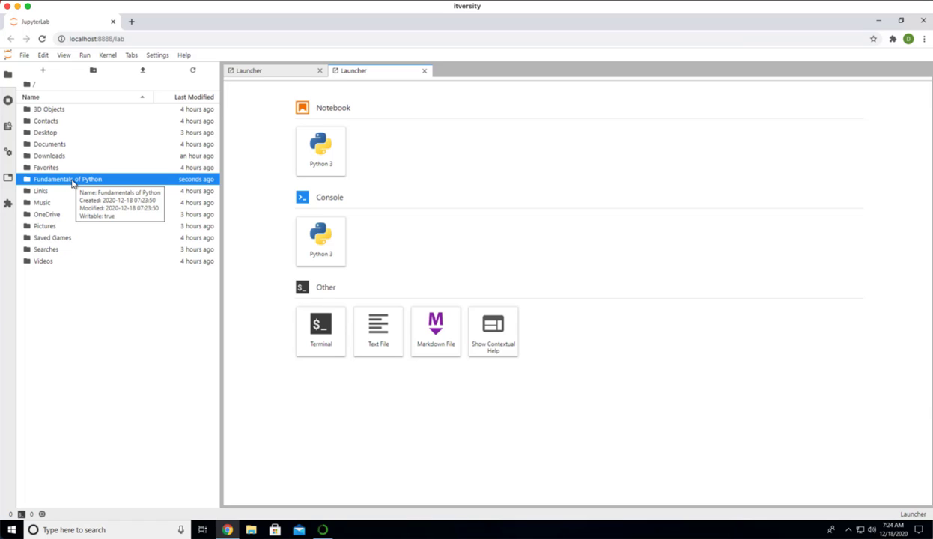
Enter the Fundamentals of Python folder and leave a single Launcher tab open.
double_click(66, 180)
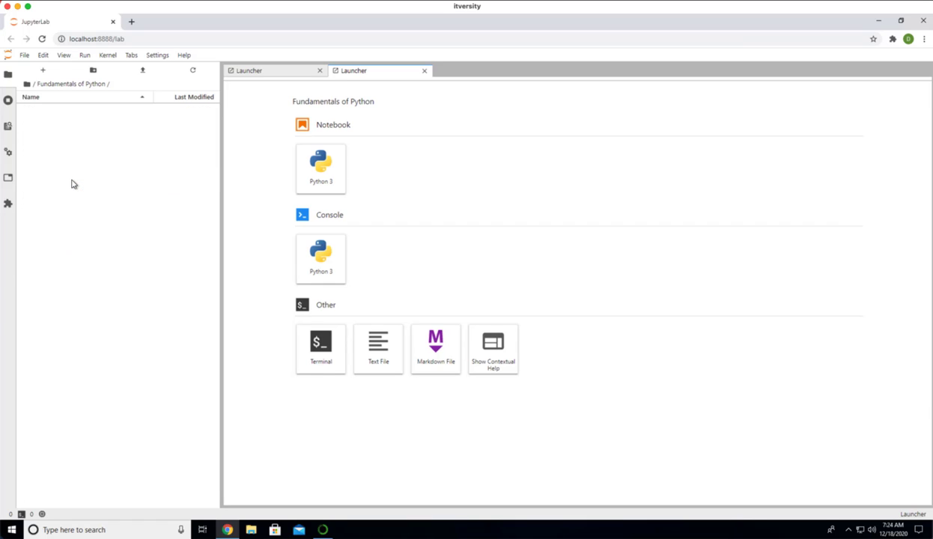
mouse_move(233, 131)
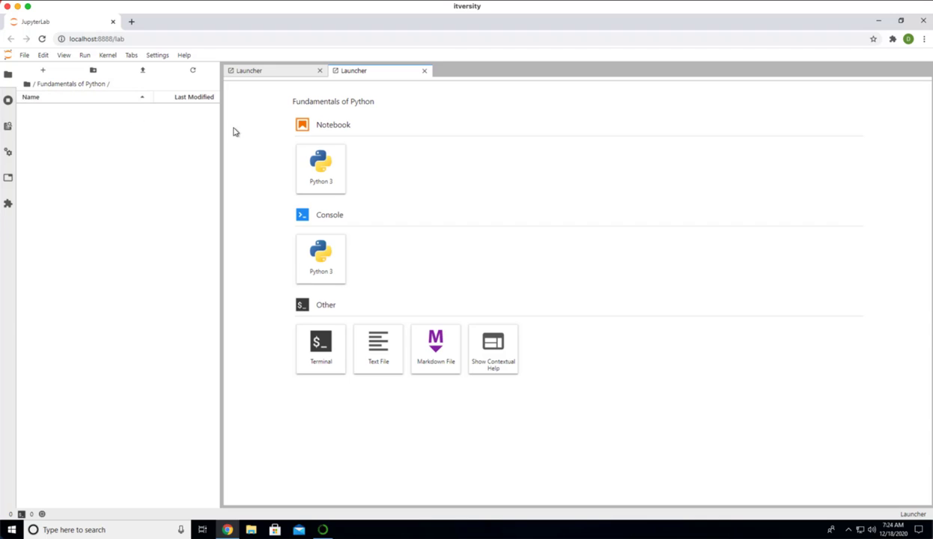
mouse_move(320, 72)
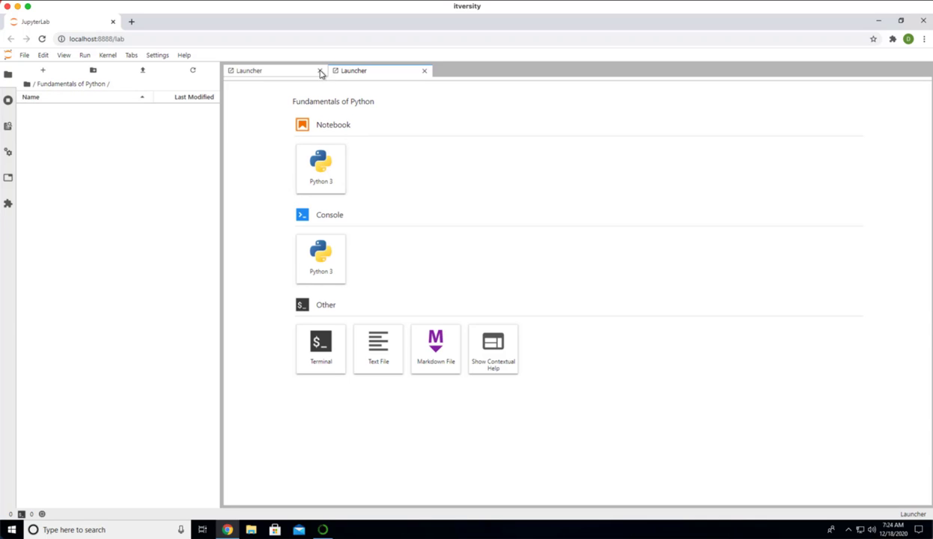
left_click(425, 70)
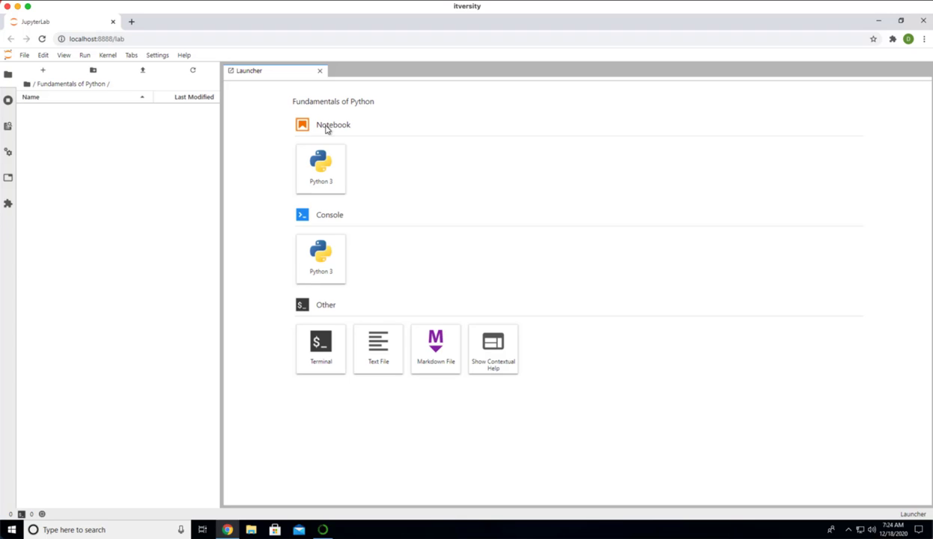
mouse_move(322, 163)
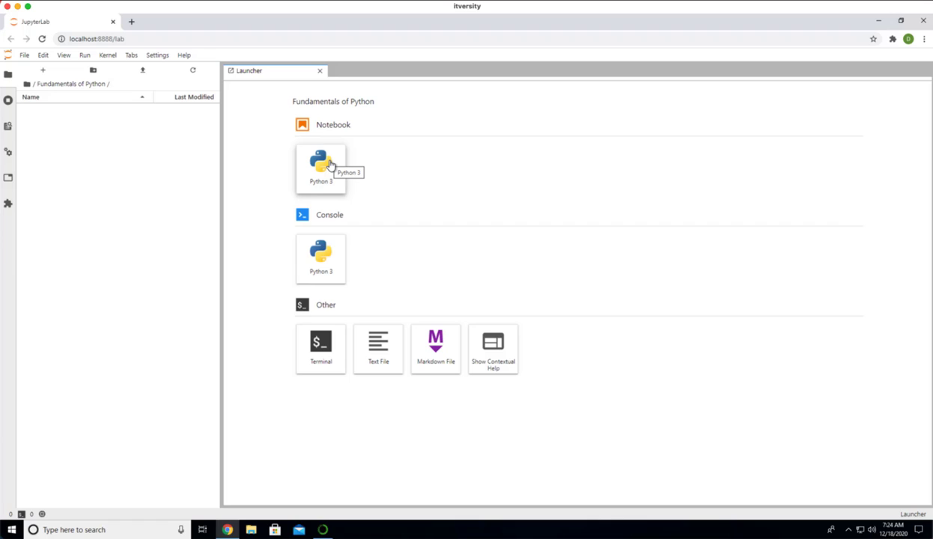
mouse_move(320, 72)
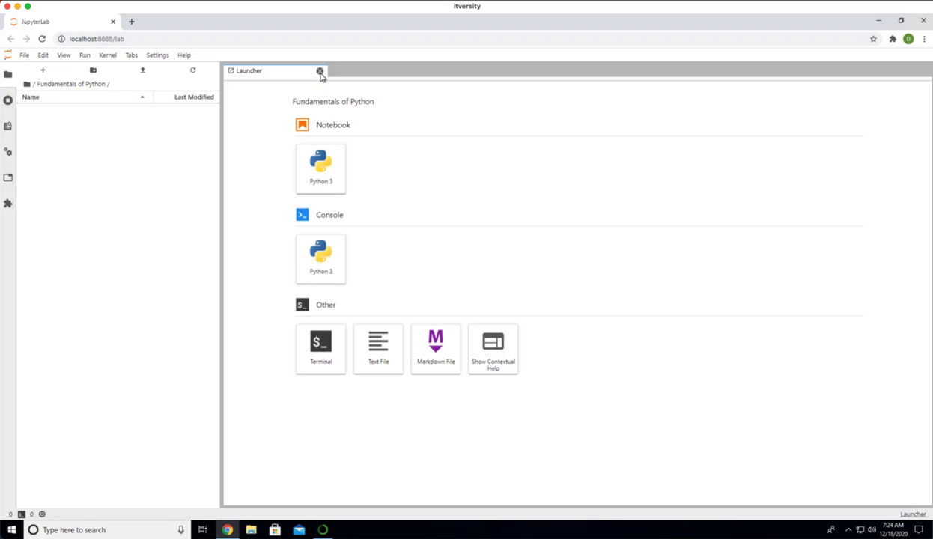
mouse_move(258, 148)
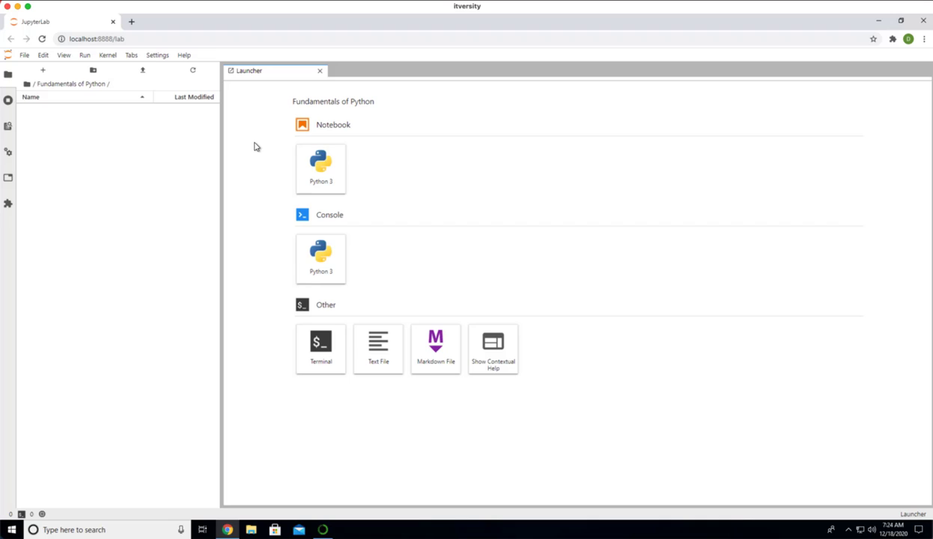
mouse_move(281, 76)
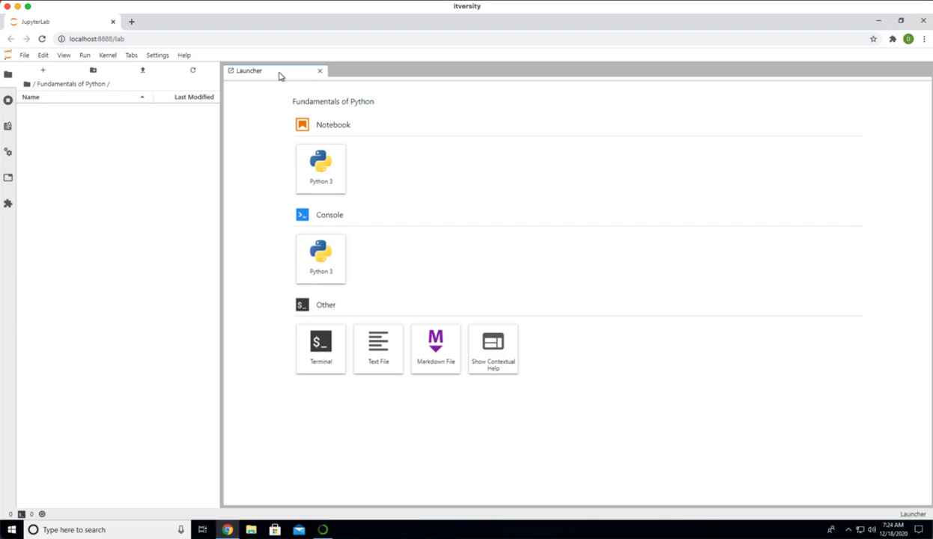
mouse_move(42, 71)
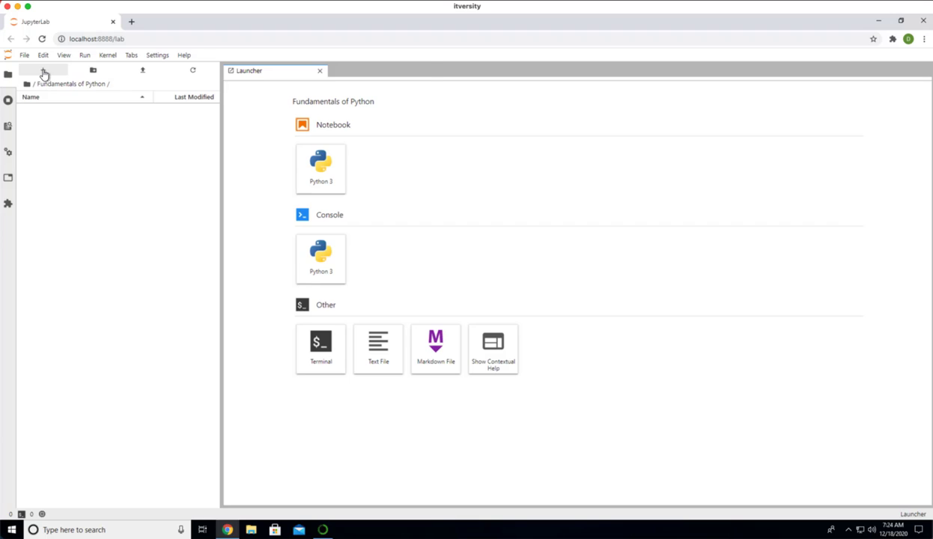
left_click(42, 71)
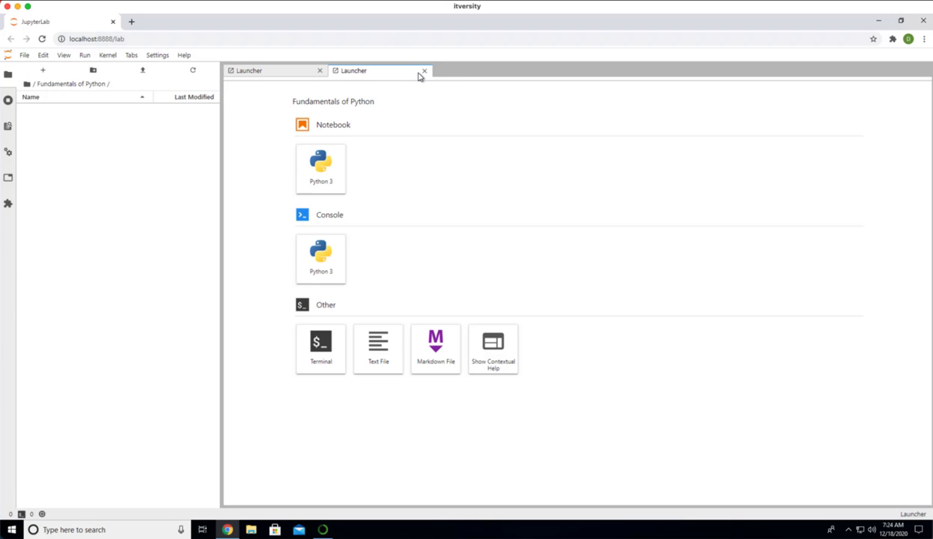
left_click(426, 70)
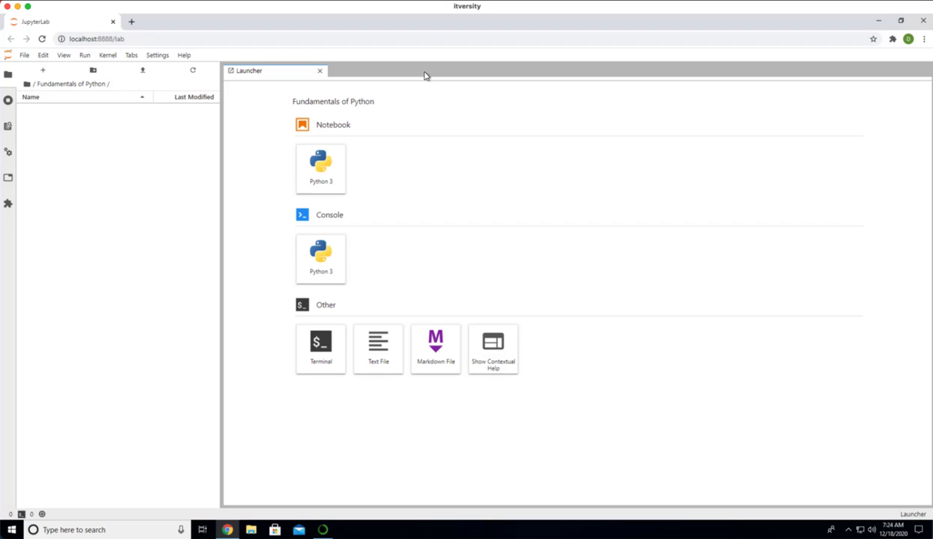
Create a new notebook via File > New > Notebook with the Python 3 kernel.
left_click(24, 54)
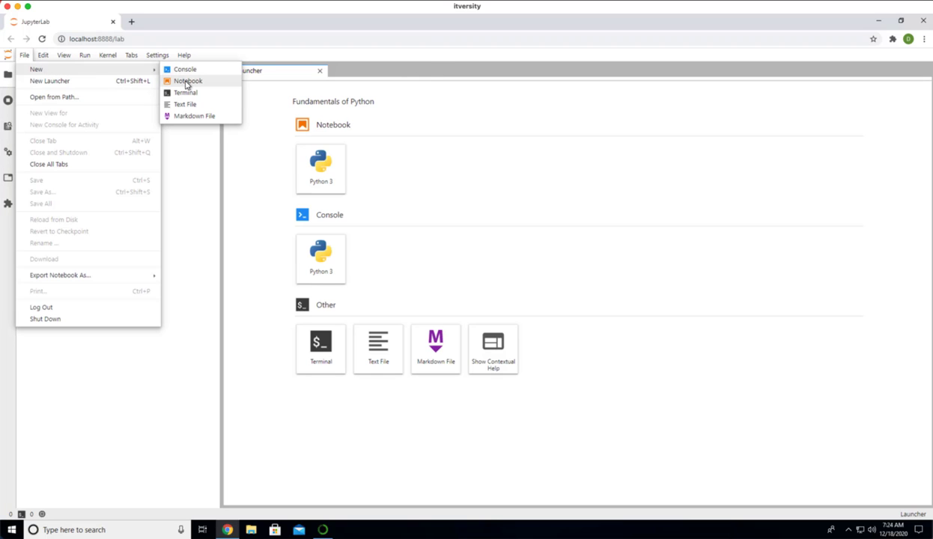
left_click(187, 81)
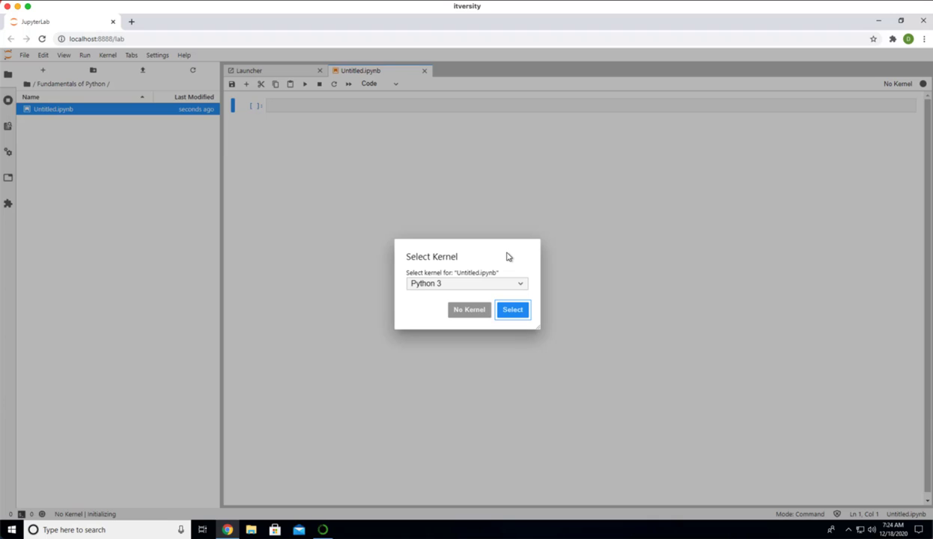
mouse_move(177, 95)
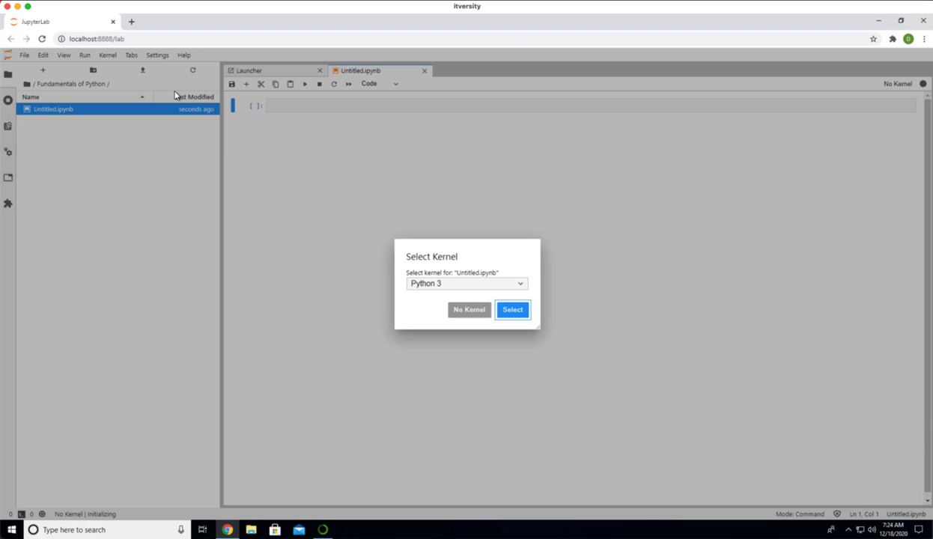
mouse_move(32, 60)
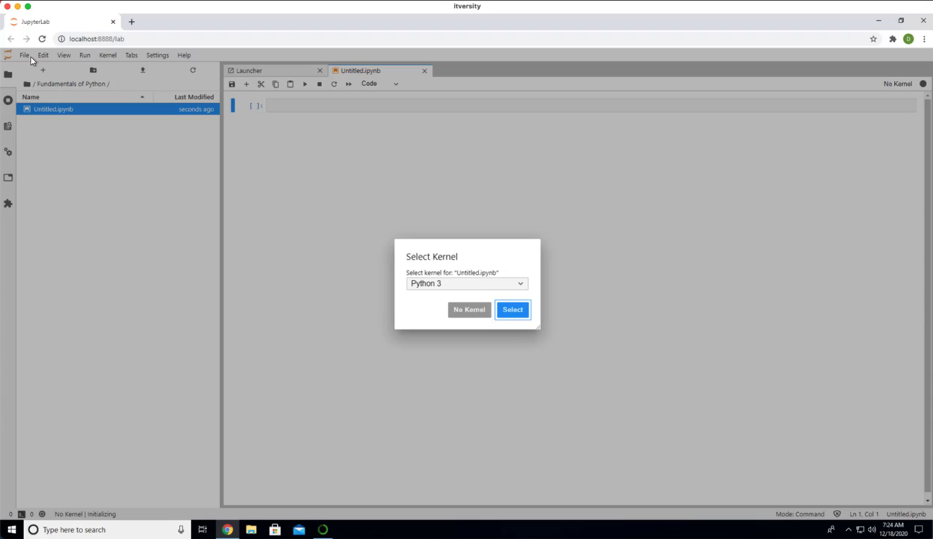
mouse_move(374, 183)
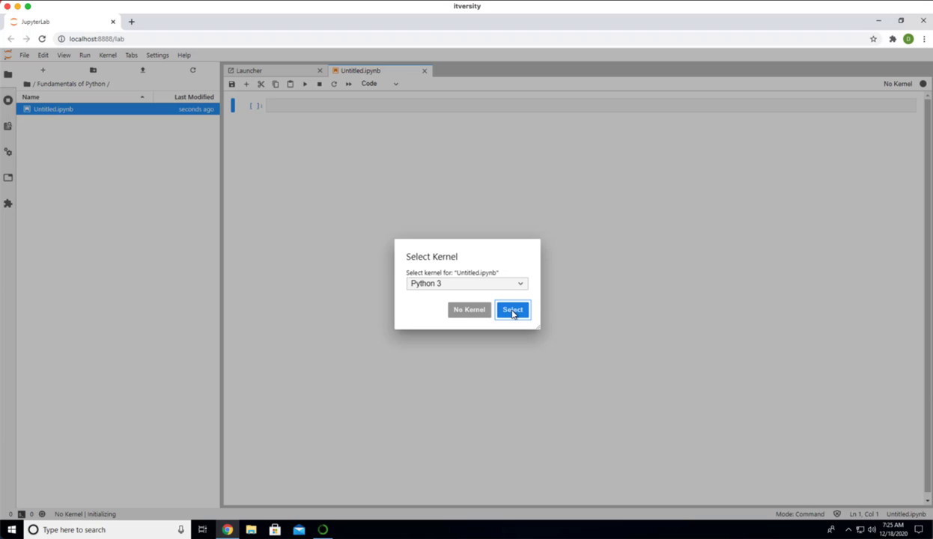
left_click(512, 309)
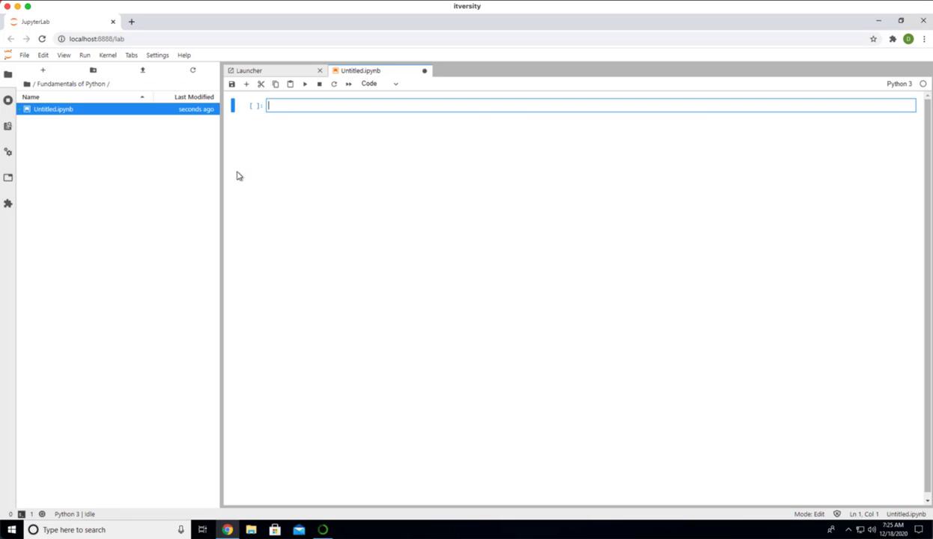
mouse_move(364, 102)
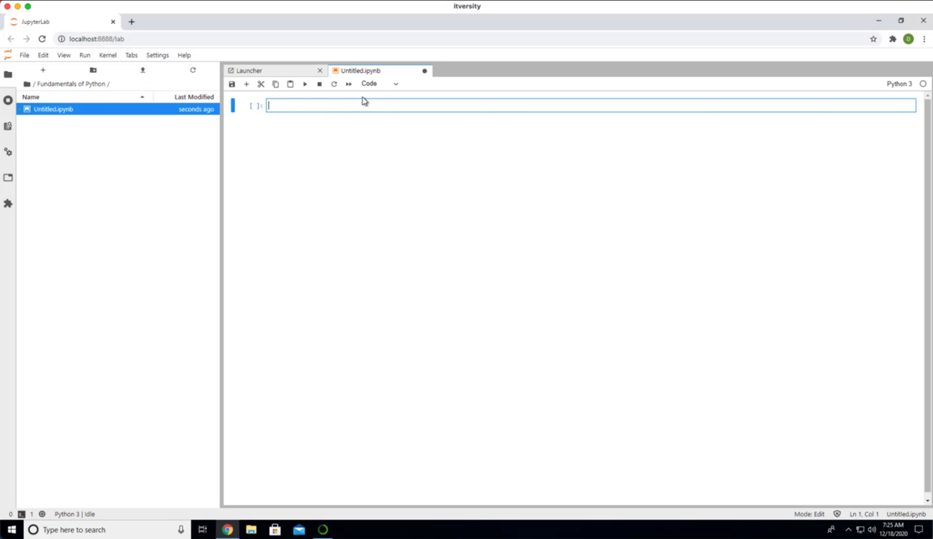
mouse_move(365, 79)
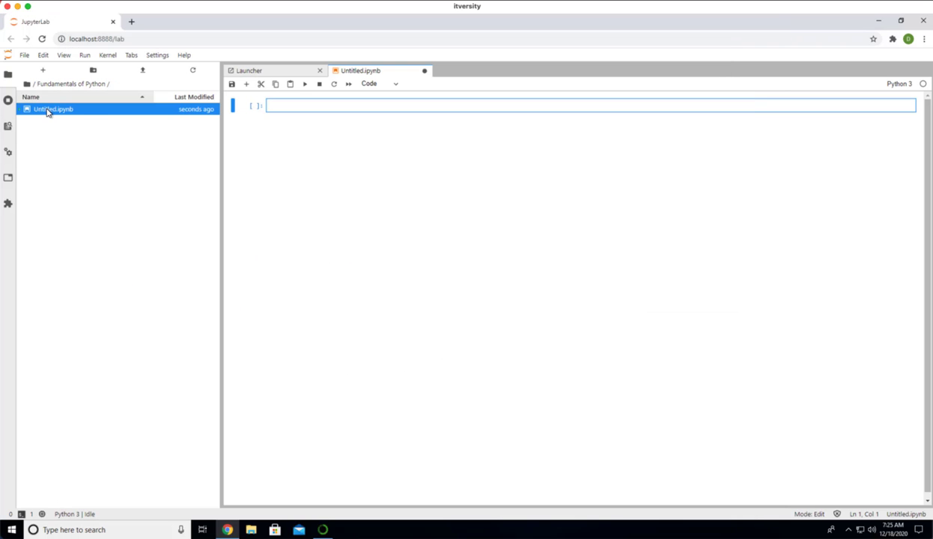
Start renaming Untitled.ipynb to Getting Started.ipynb from the file browser context menu.
right_click(53, 108)
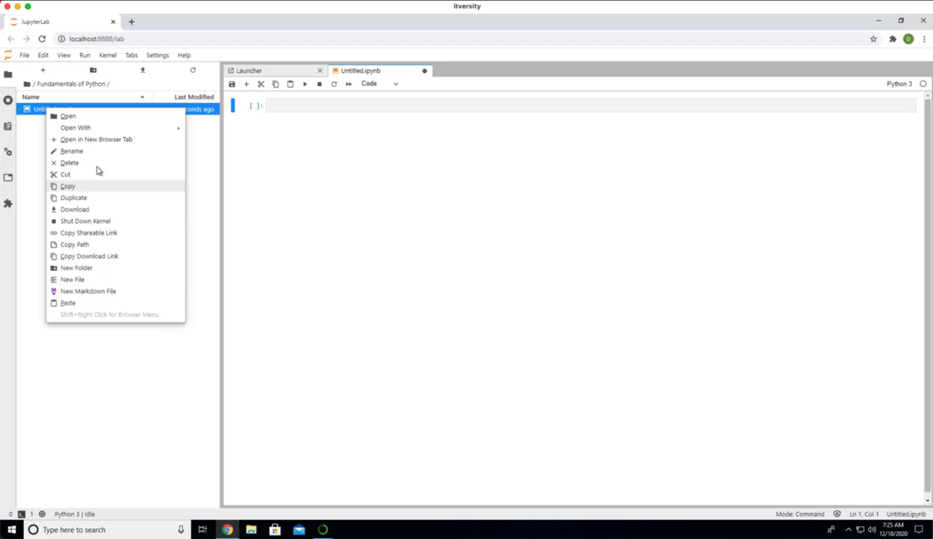
left_click(71, 150)
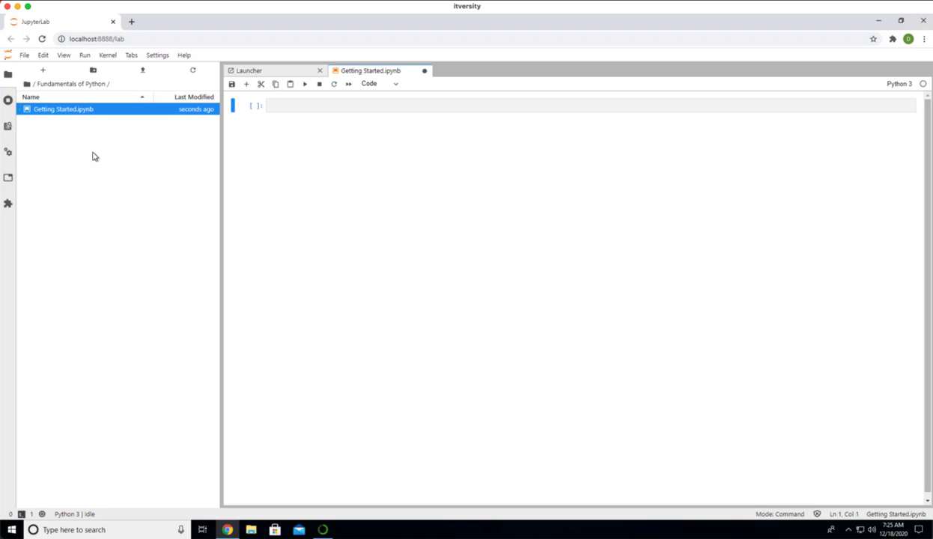
mouse_move(120, 121)
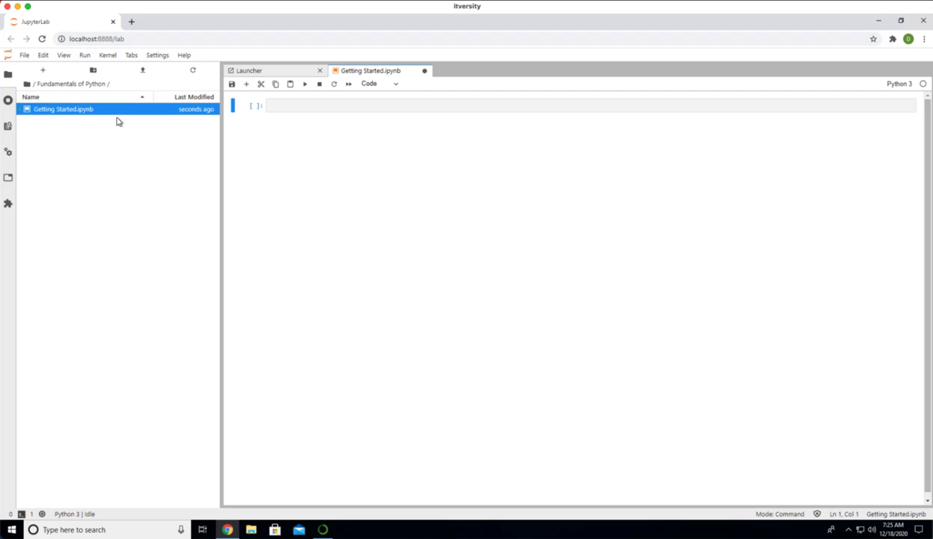
mouse_move(108, 120)
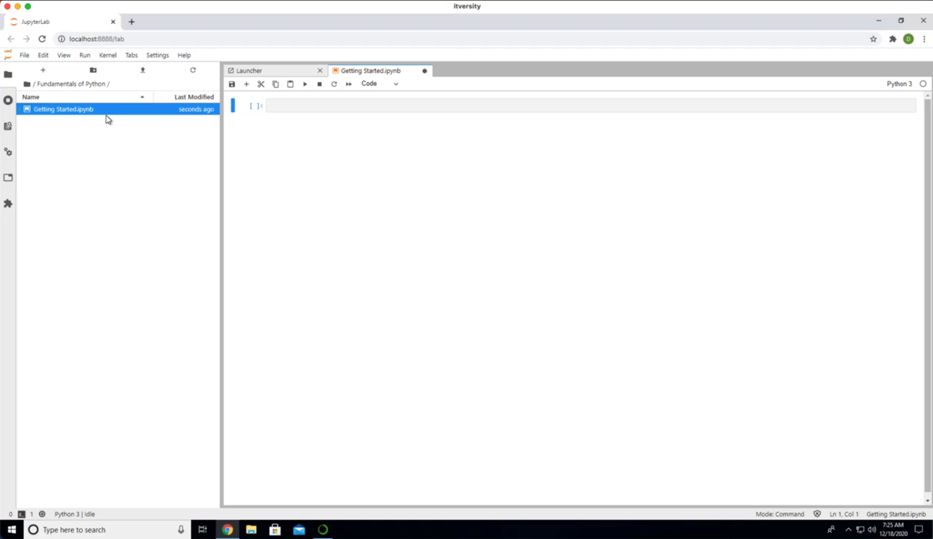
mouse_move(299, 127)
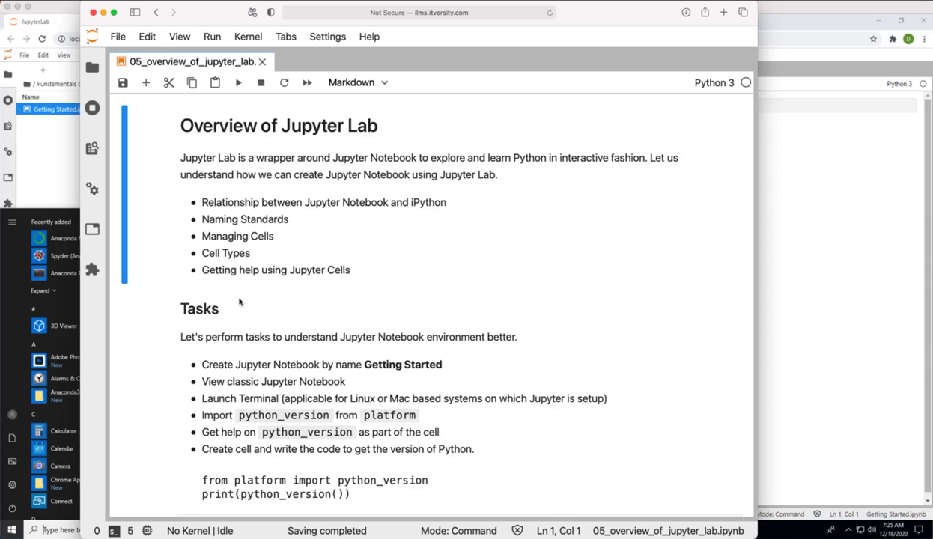
mouse_move(356, 364)
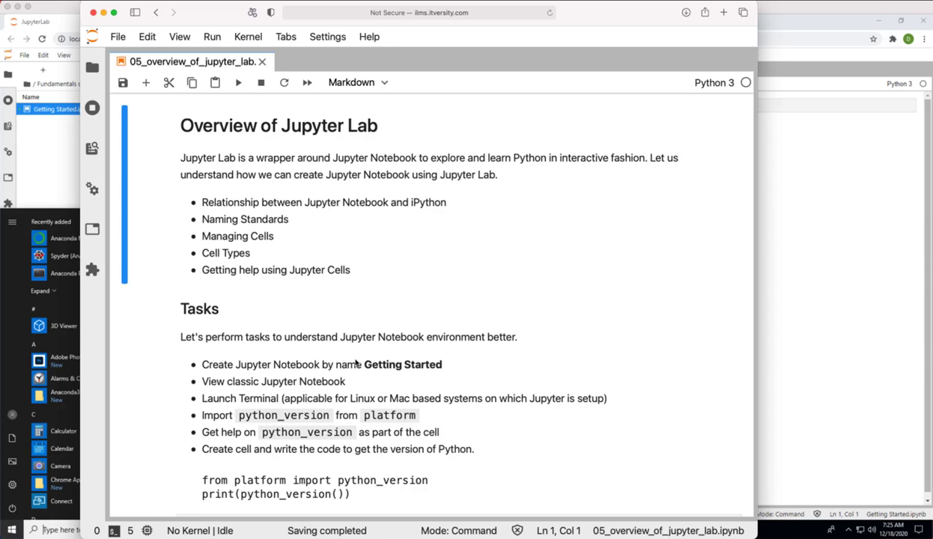
mouse_move(392, 377)
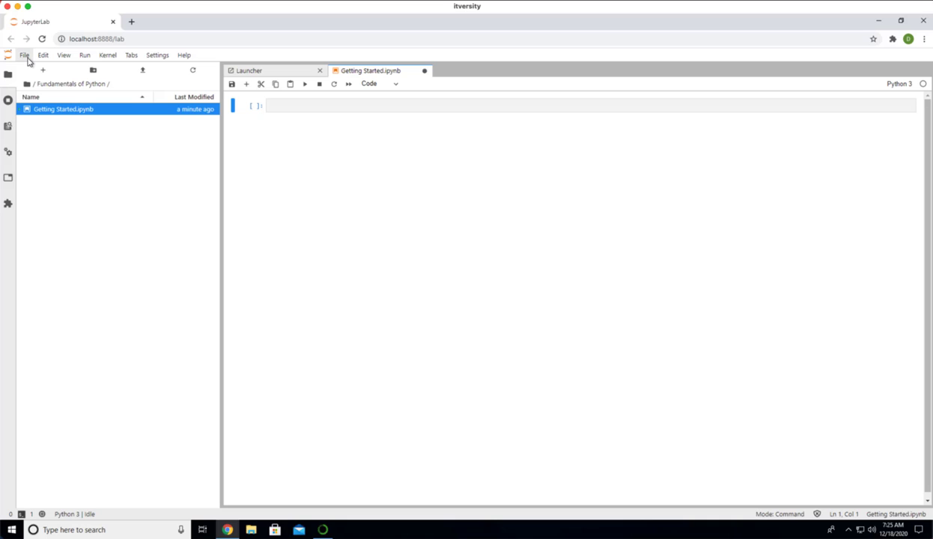
Bring up a new Launcher tab from the File menu.
left_click(248, 71)
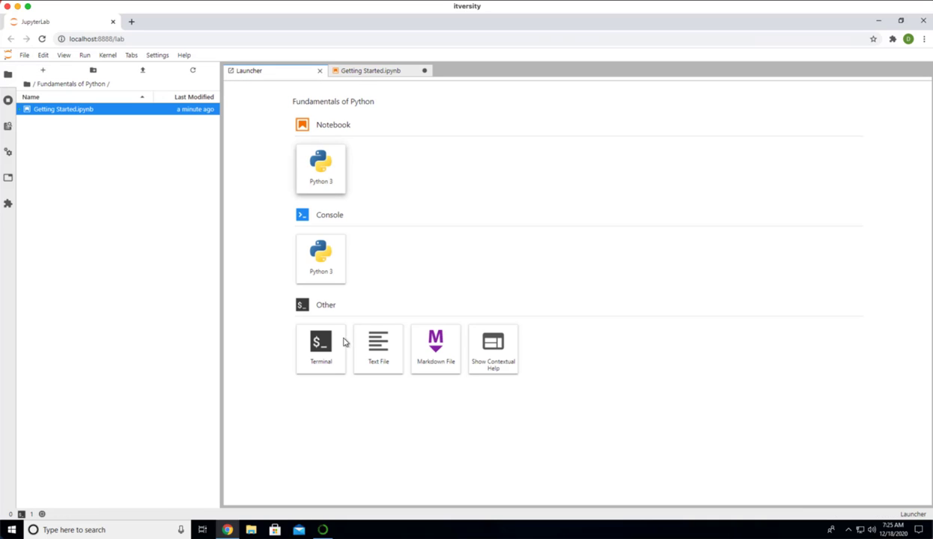
mouse_move(320, 347)
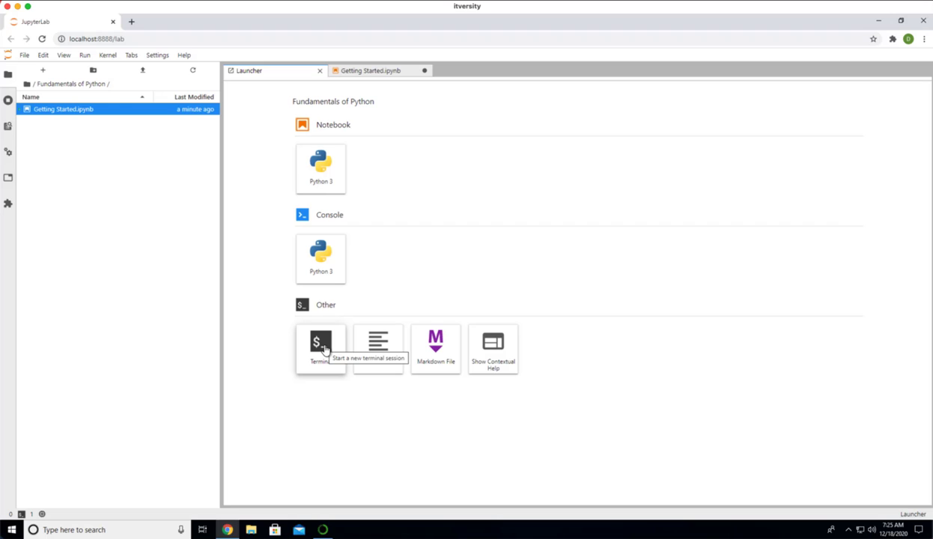
mouse_move(322, 346)
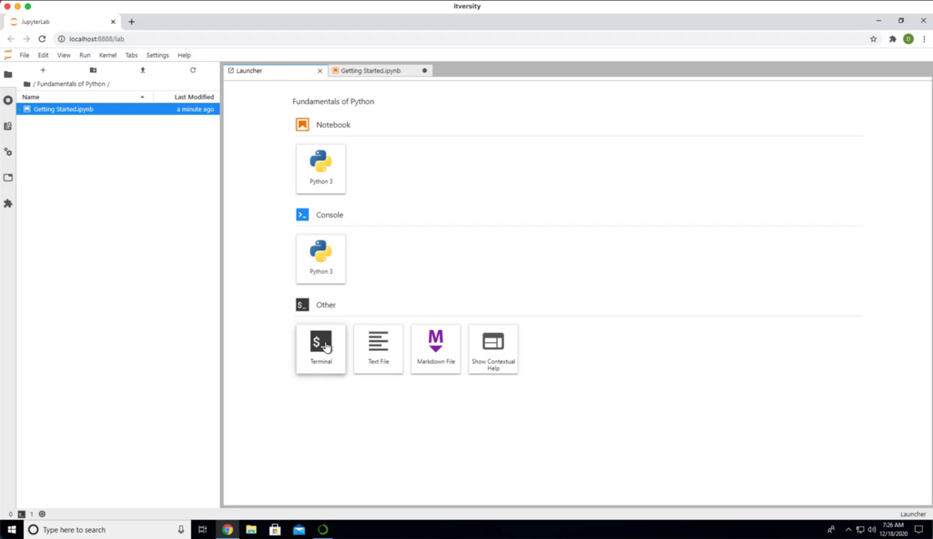
Start a PowerShell terminal from the Launcher and run ls -ltr in the home folder.
left_click(321, 347)
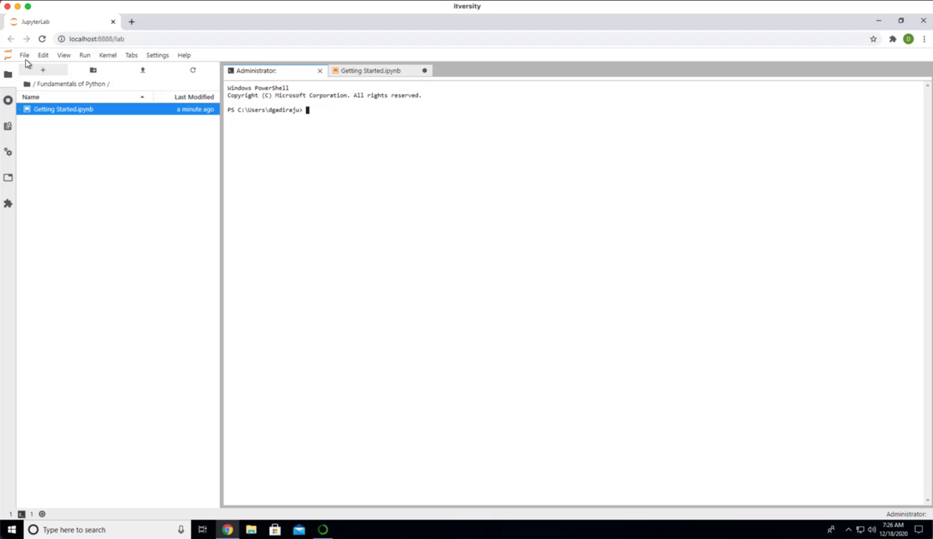
left_click(24, 54)
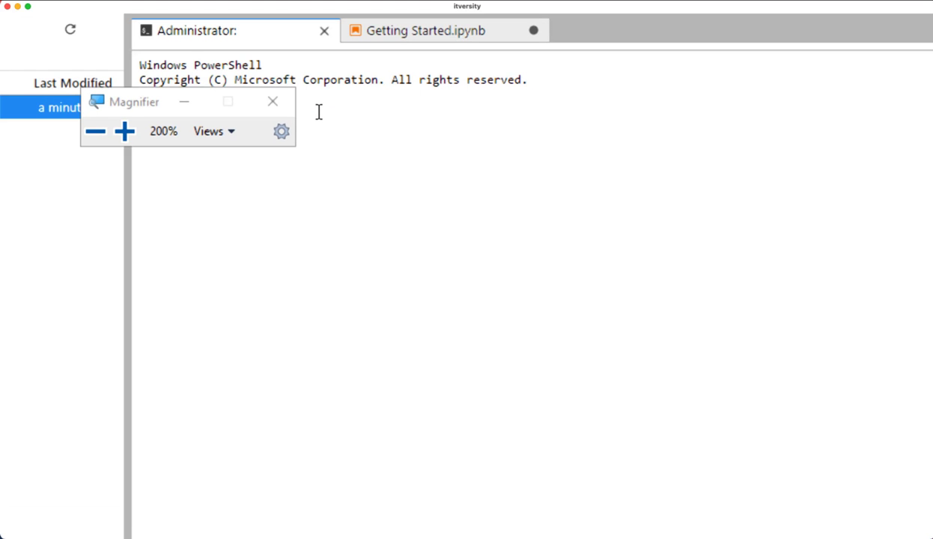
left_click(96, 132)
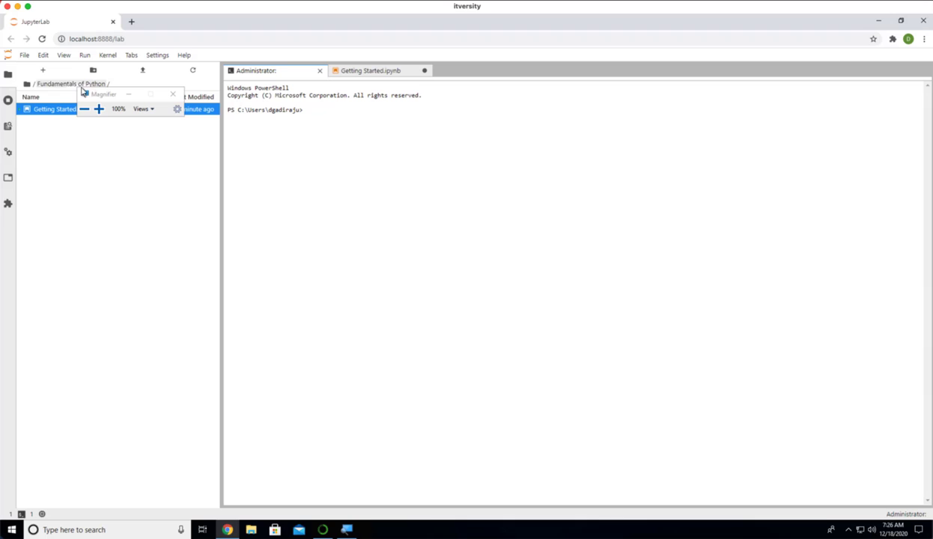
left_click(174, 93)
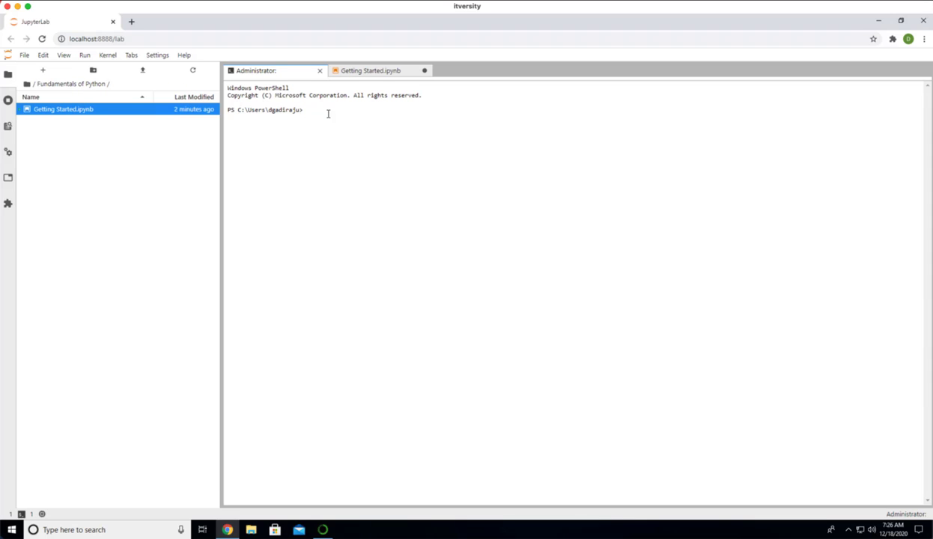
type("ls -ltr")
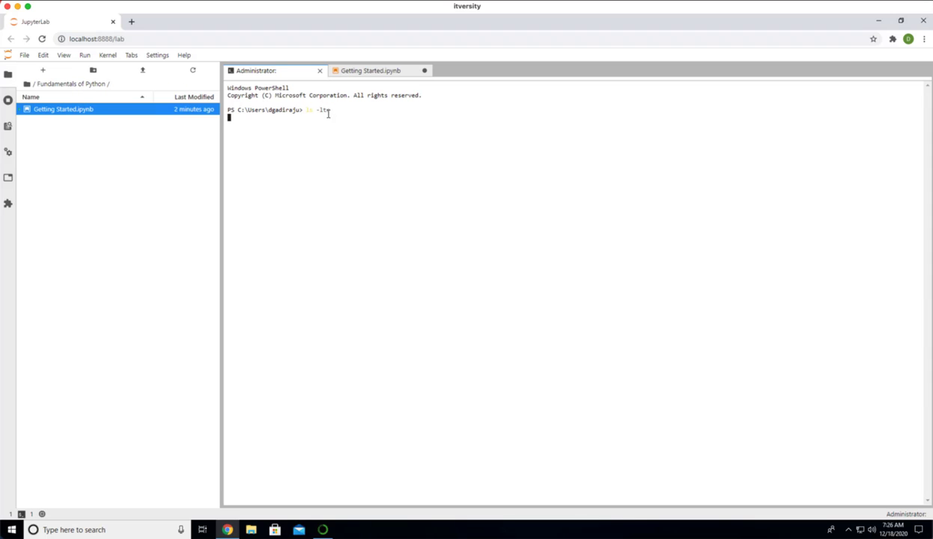
key("Return")
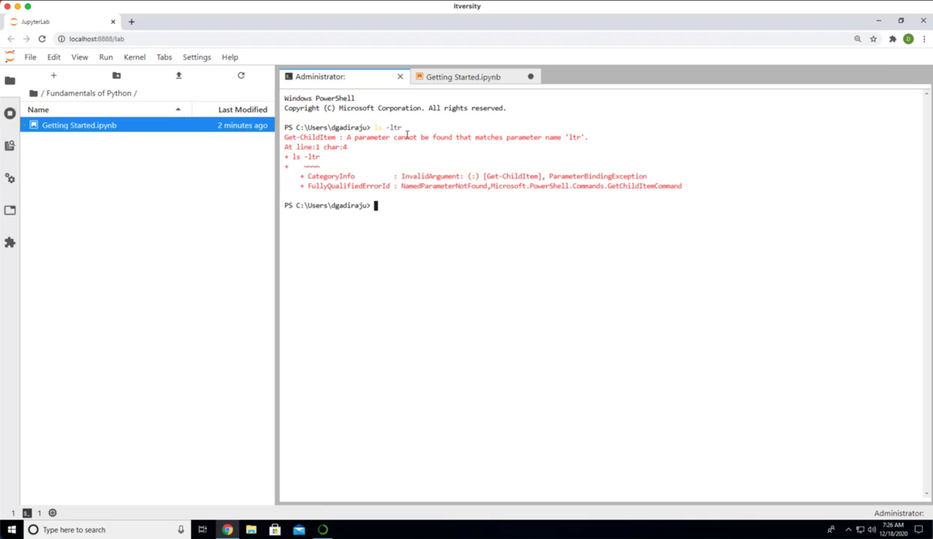
mouse_move(398, 204)
type("git")
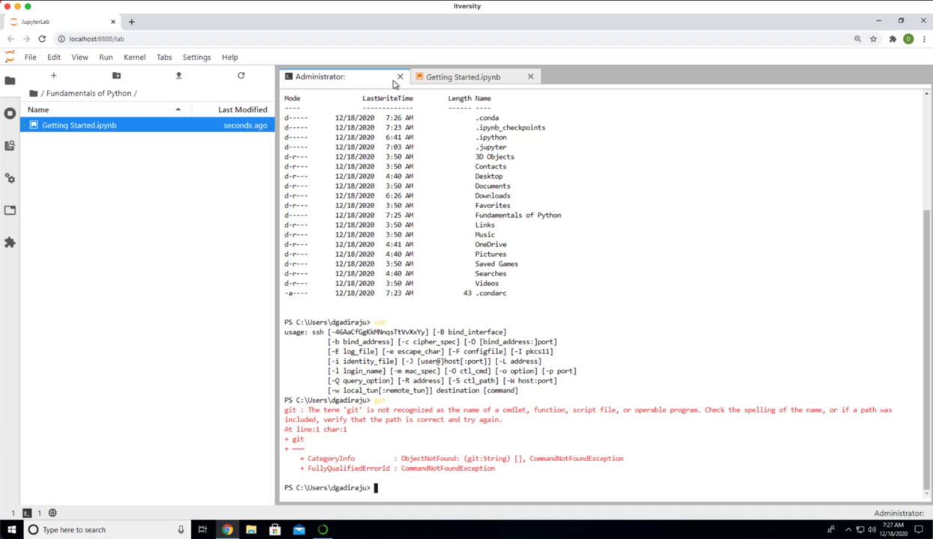
Close the terminal and run 'from platform import python_version' in the first cell.
left_click(398, 76)
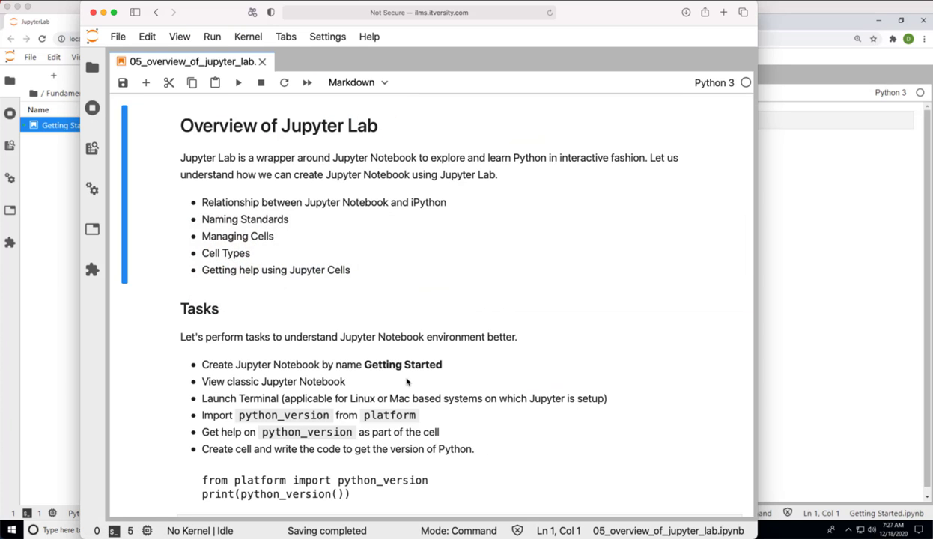
mouse_move(408, 417)
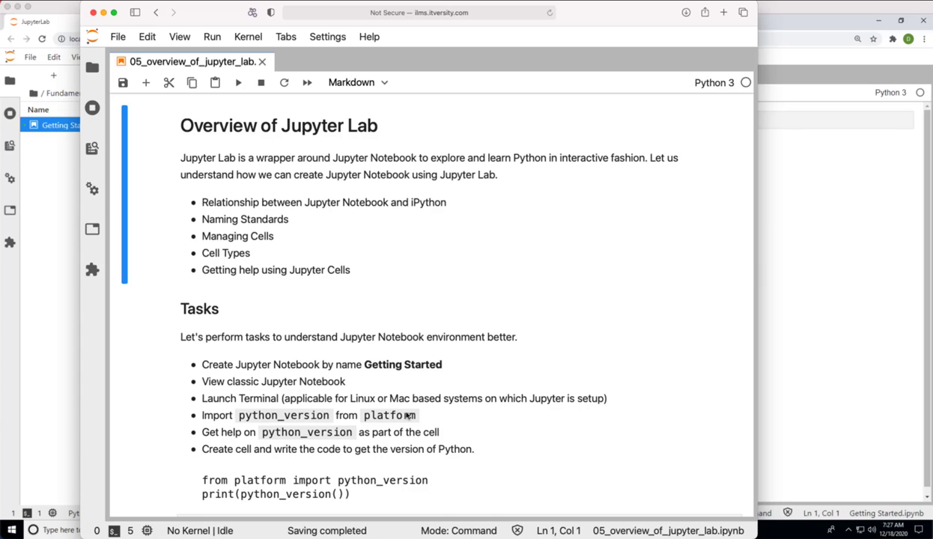
mouse_move(455, 414)
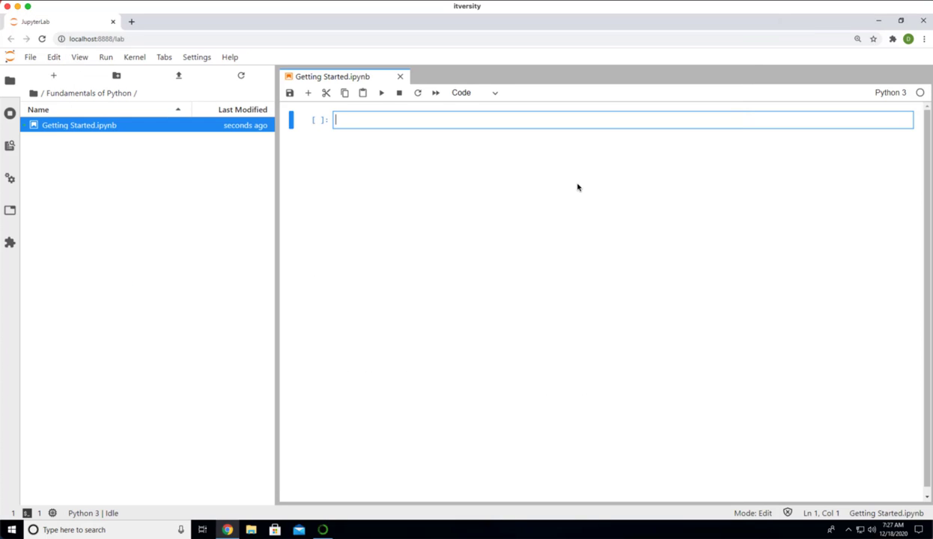
type("from")
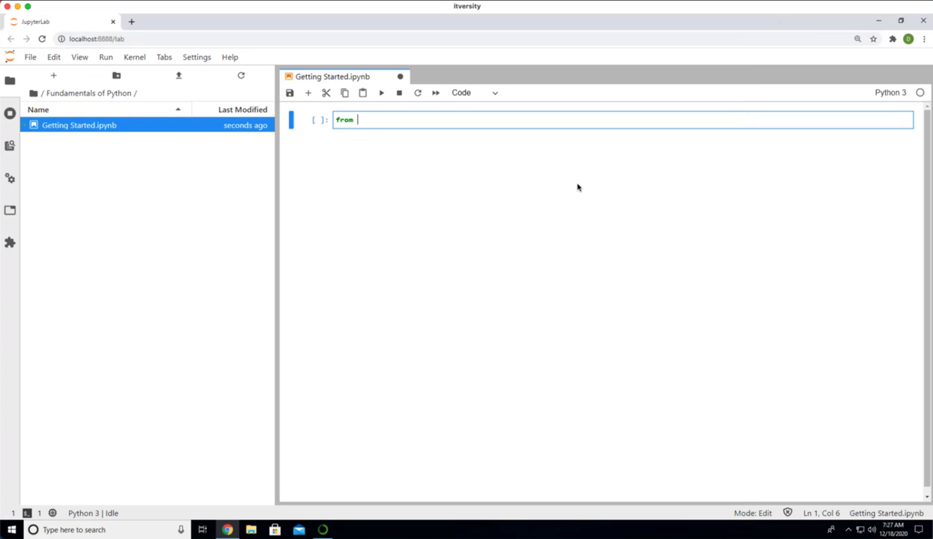
type("platform")
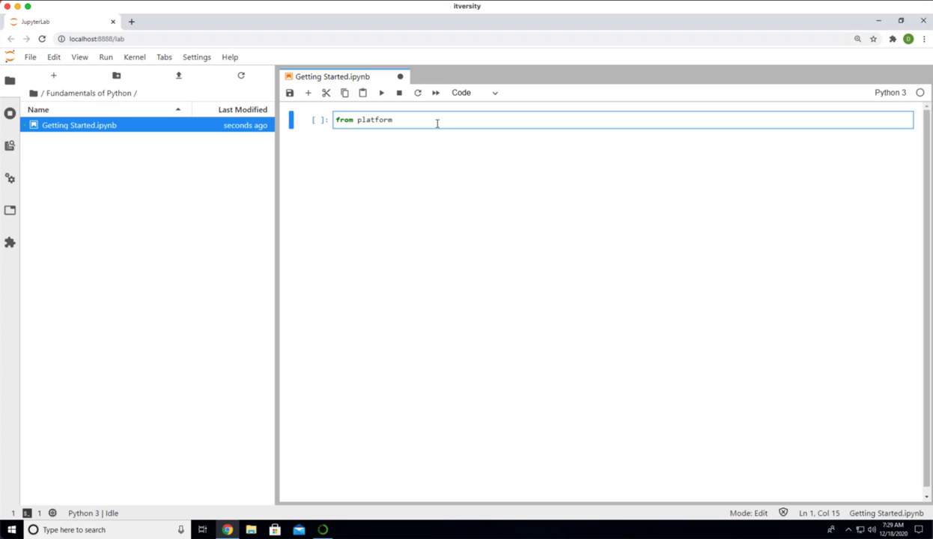
type("imp")
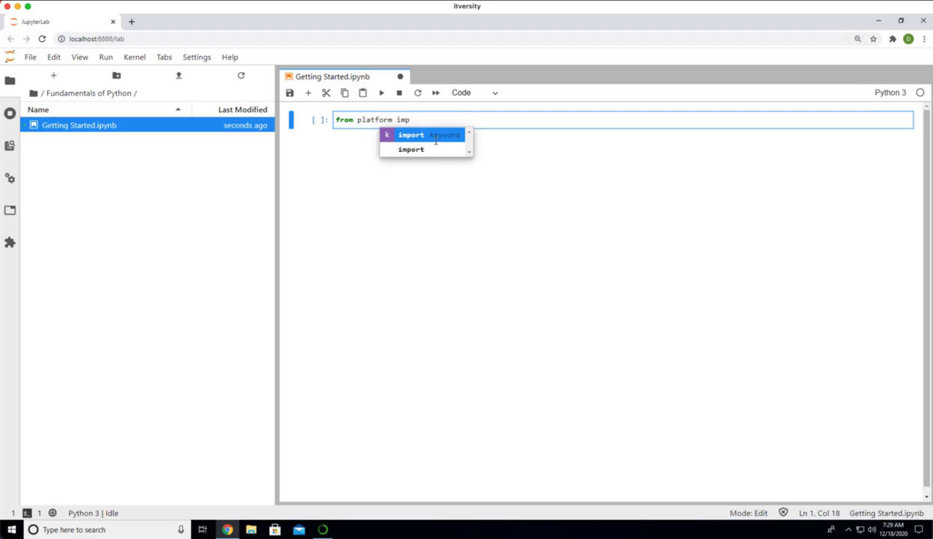
left_click(410, 134)
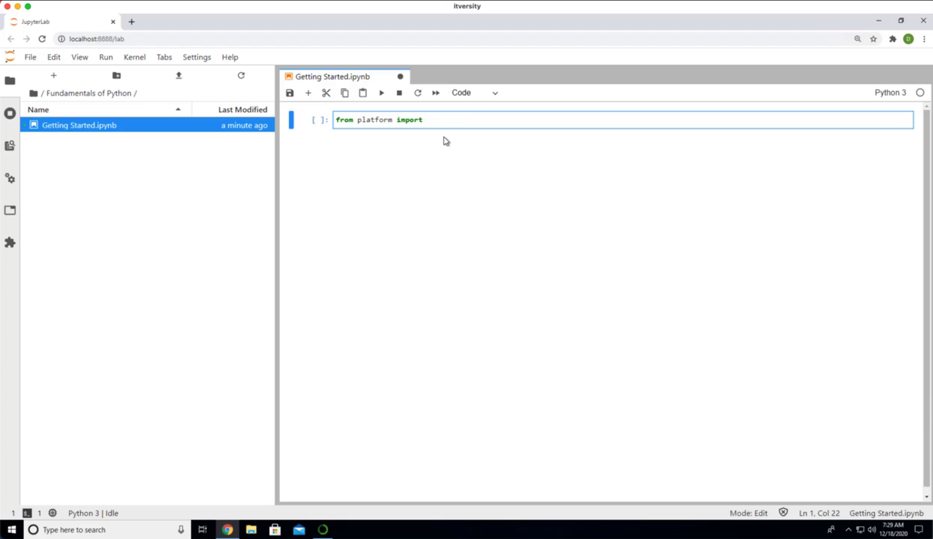
type("python_")
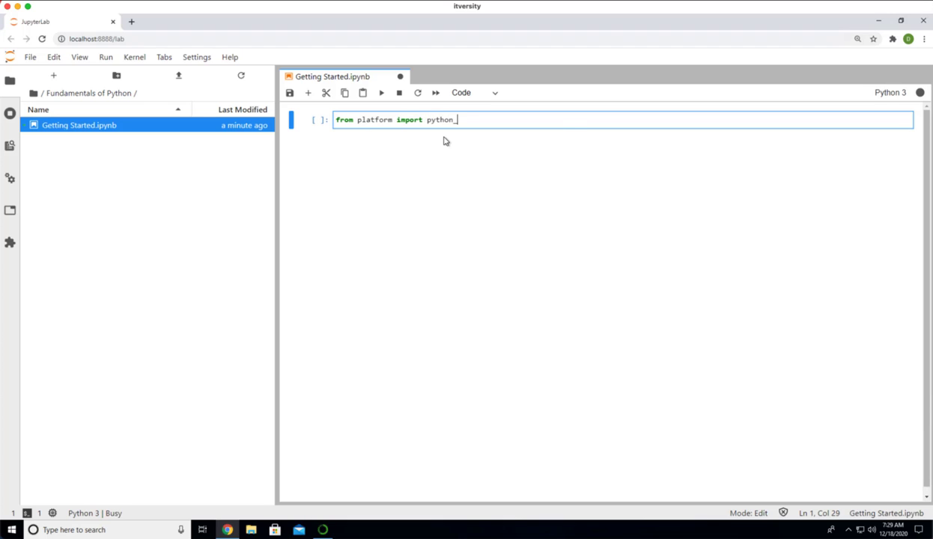
key("tab")
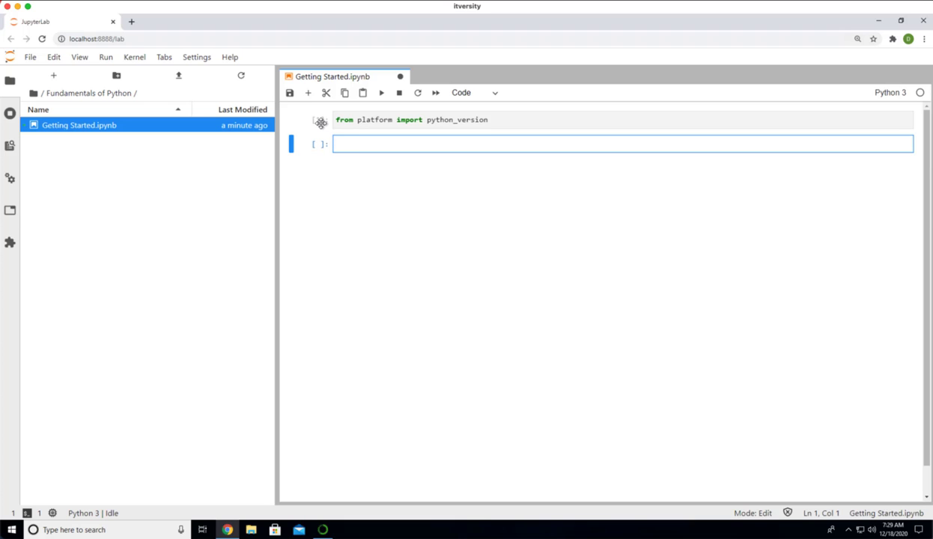
Run python_version() in the next cell to display Python 3.8.5.
type("python_vers")
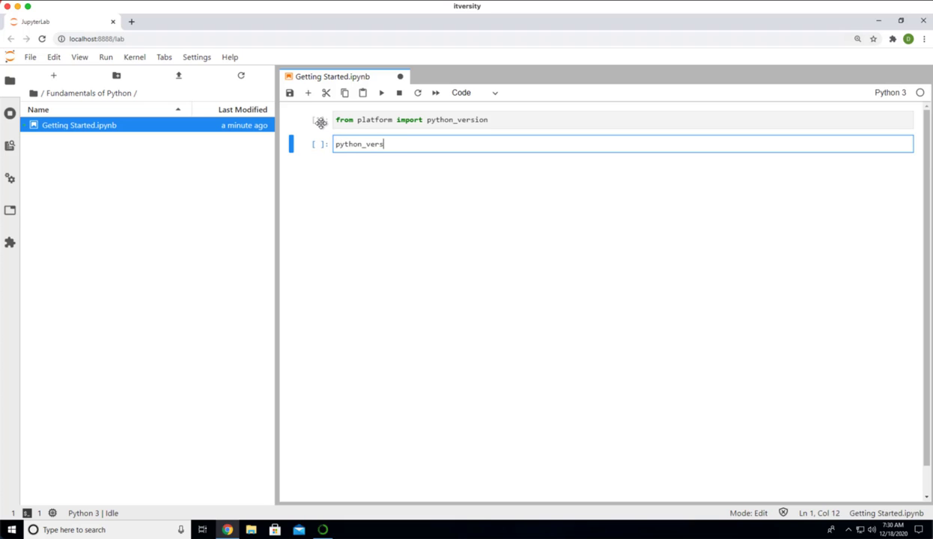
key("shift+enter")
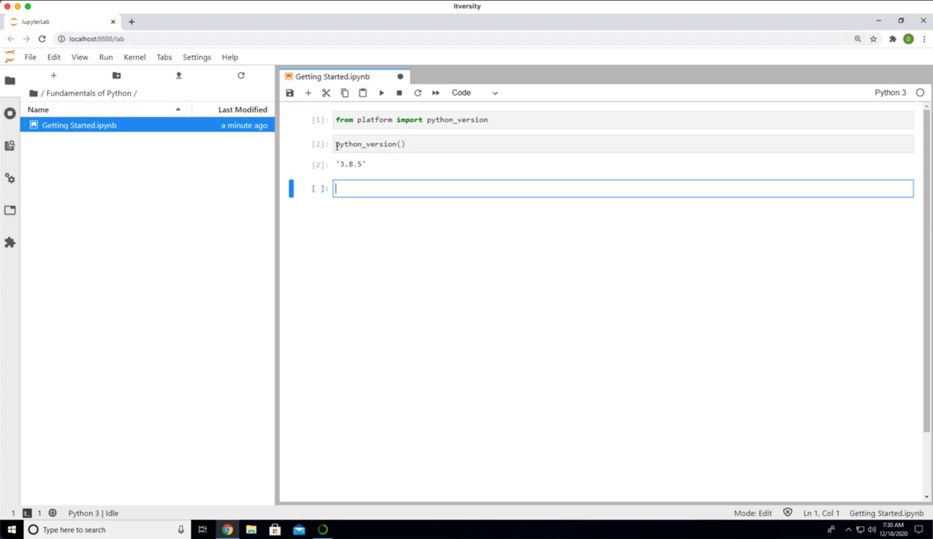
mouse_move(377, 175)
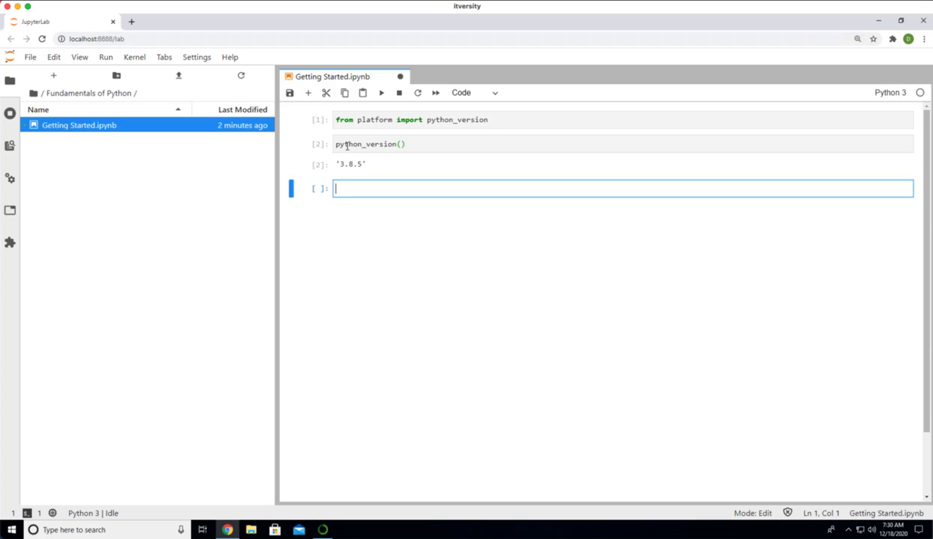
Leave the empty cell and save the Getting Started notebook.
left_click(9, 80)
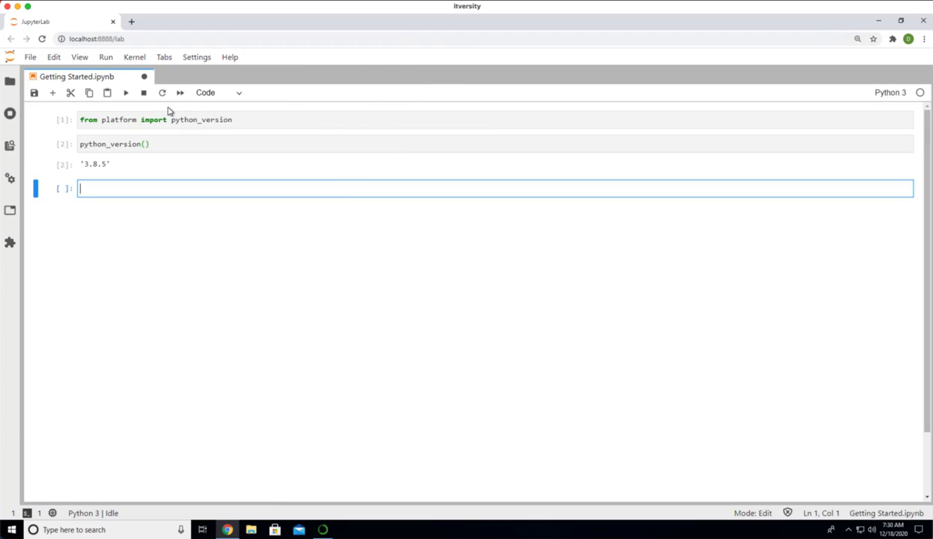
left_click(9, 530)
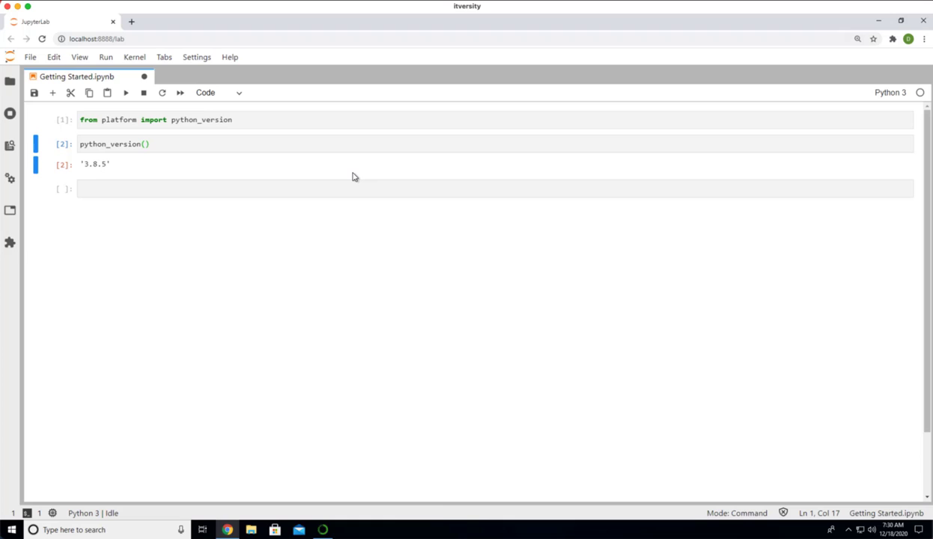
left_click(33, 93)
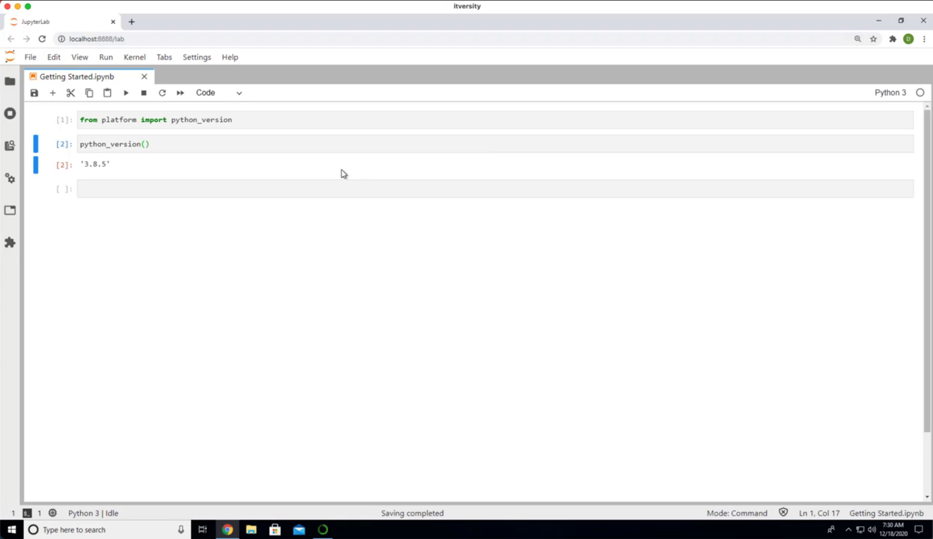
mouse_move(142, 133)
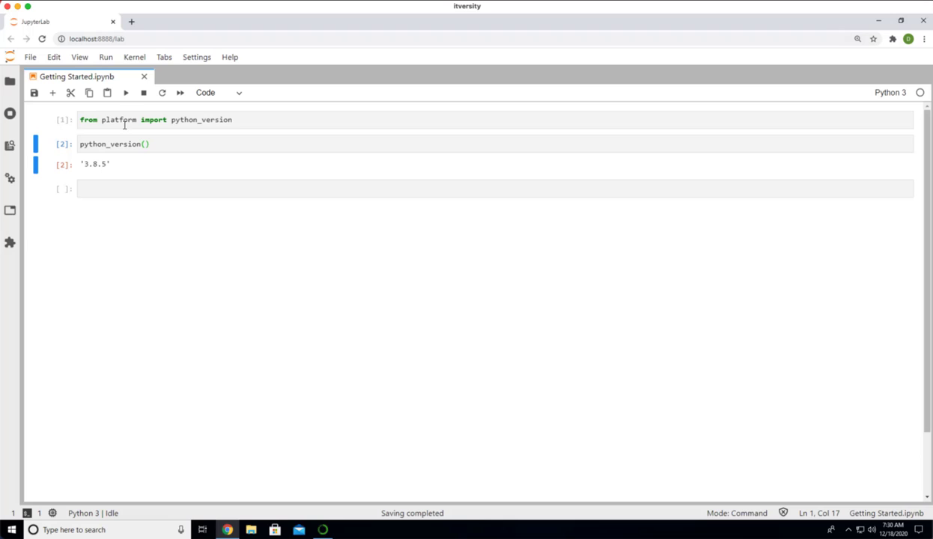
mouse_move(10, 113)
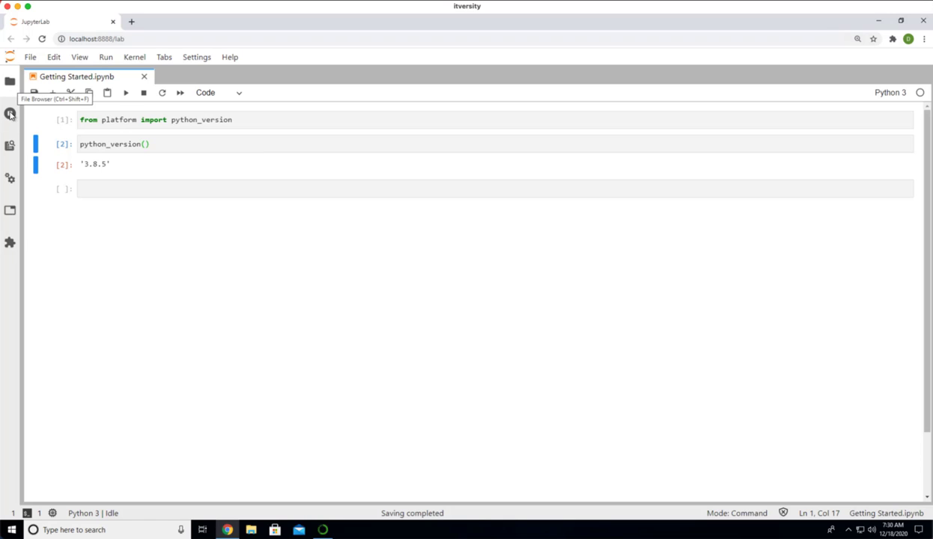
Launch the classic Jupyter Notebook home page from the command palette's Help section.
left_click(10, 146)
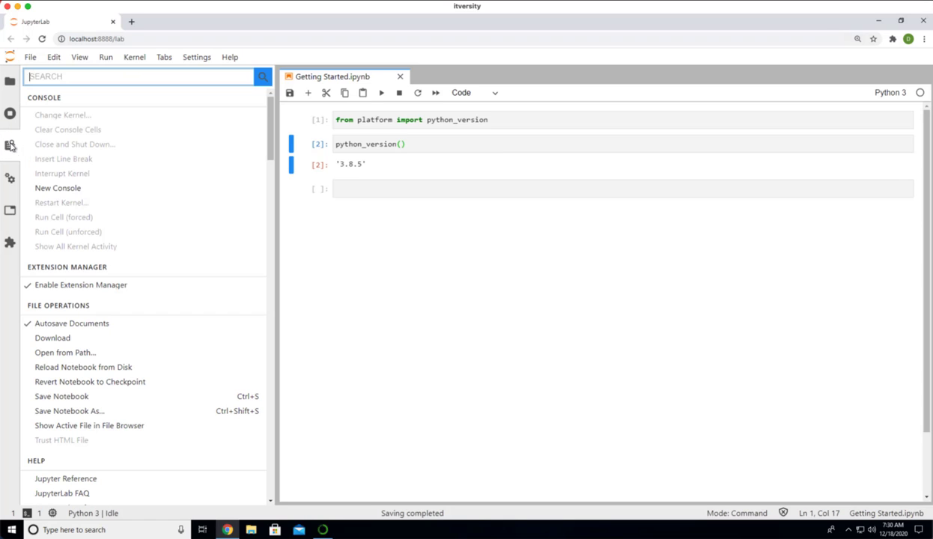
scroll("down", 3)
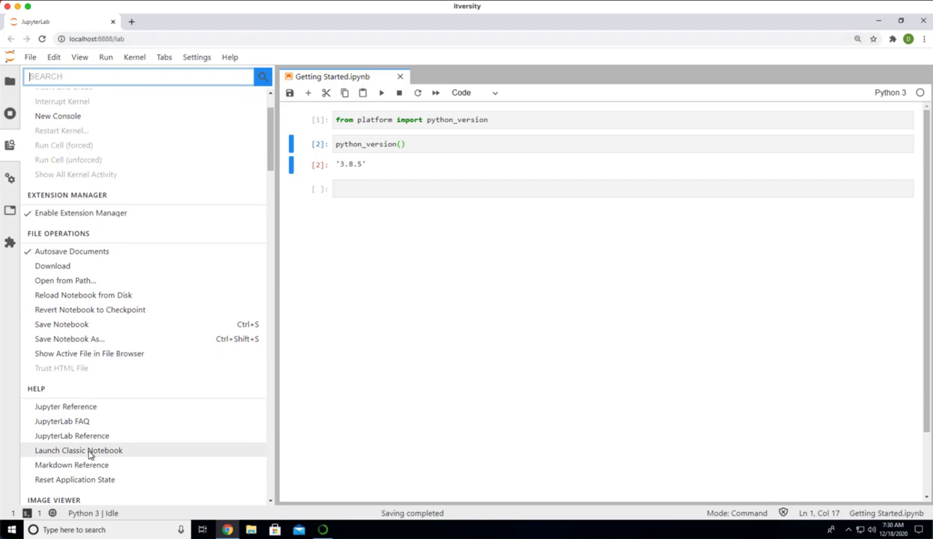
left_click(78, 449)
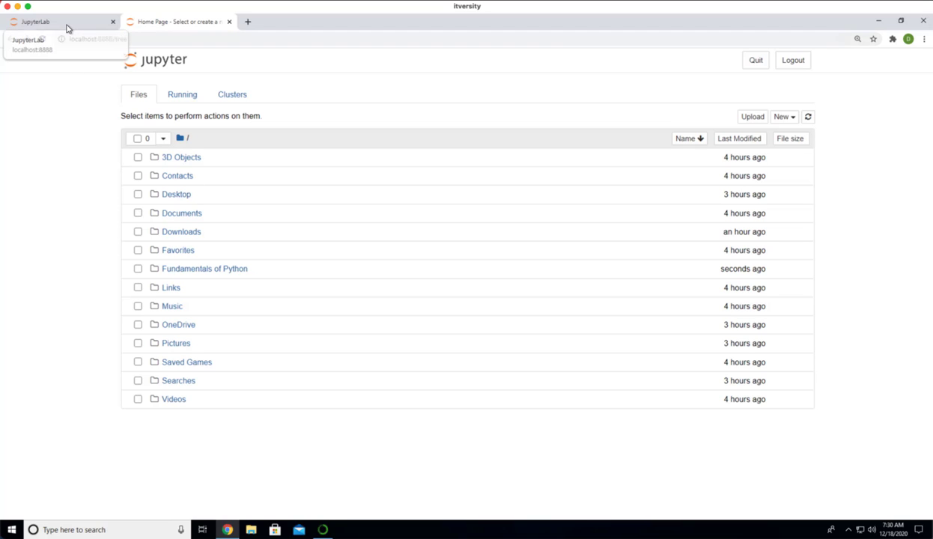
From the classic Jupyter home page, open Fundamentals of Python and then Getting Started.ipynb in a new tab.
left_click(60, 21)
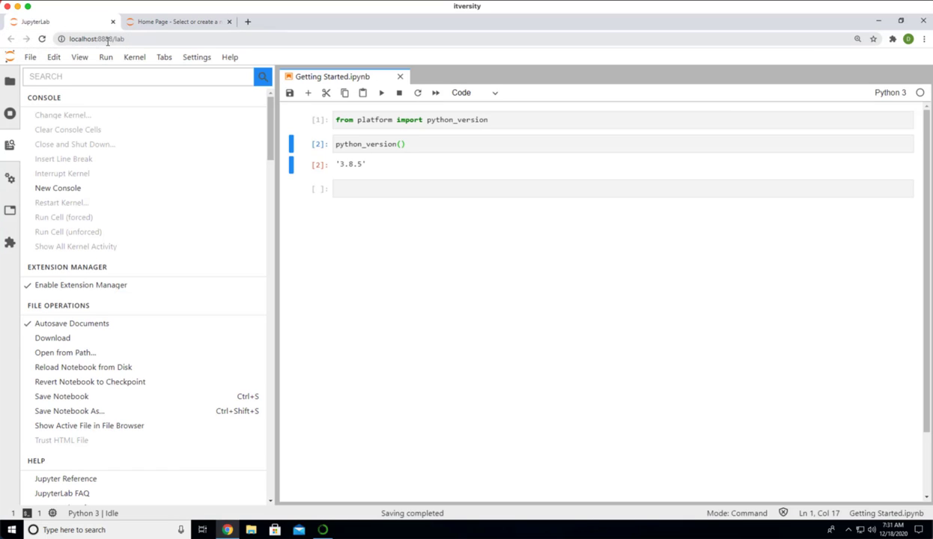
left_click(177, 20)
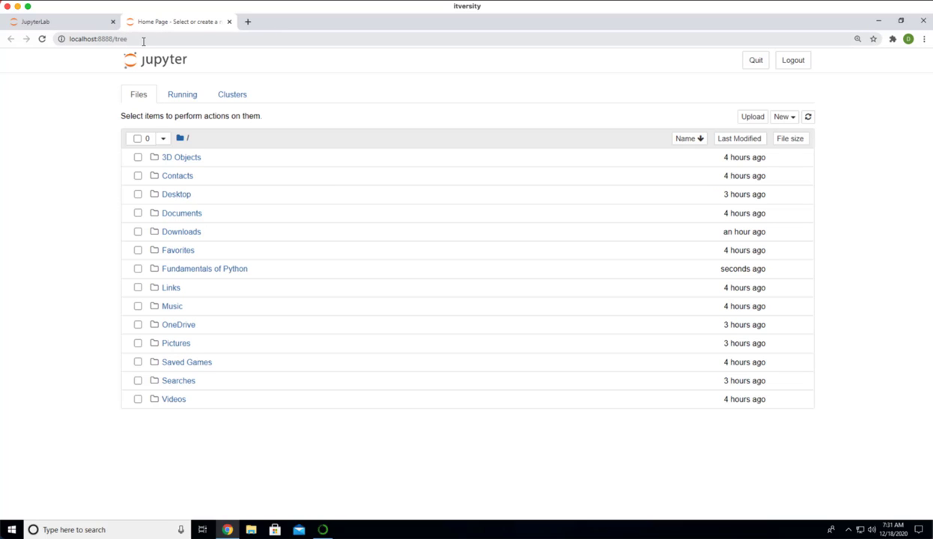
mouse_move(137, 195)
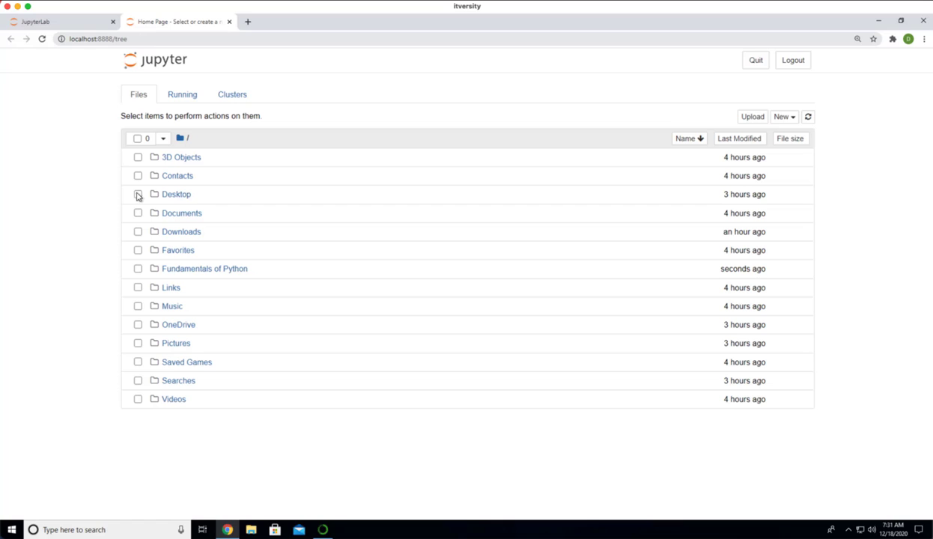
left_click(204, 268)
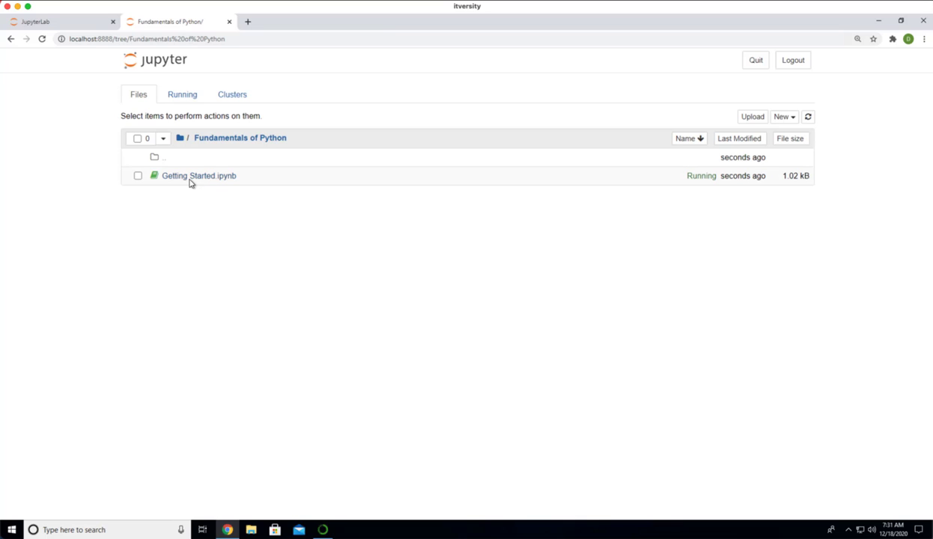
left_click(198, 175)
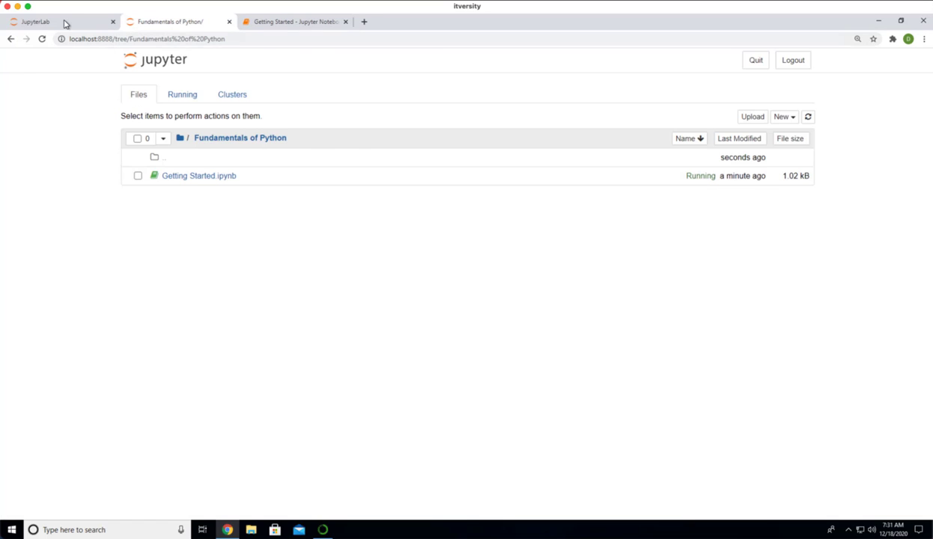
In the classic Getting Started tab, rerun the import and python_version cells, returning 3.8.5.
left_click(34, 21)
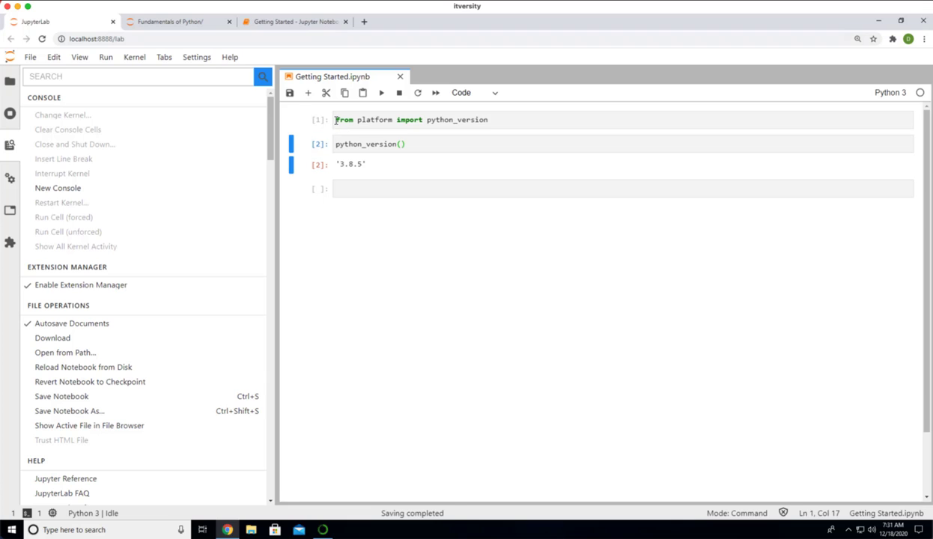
left_click(411, 120)
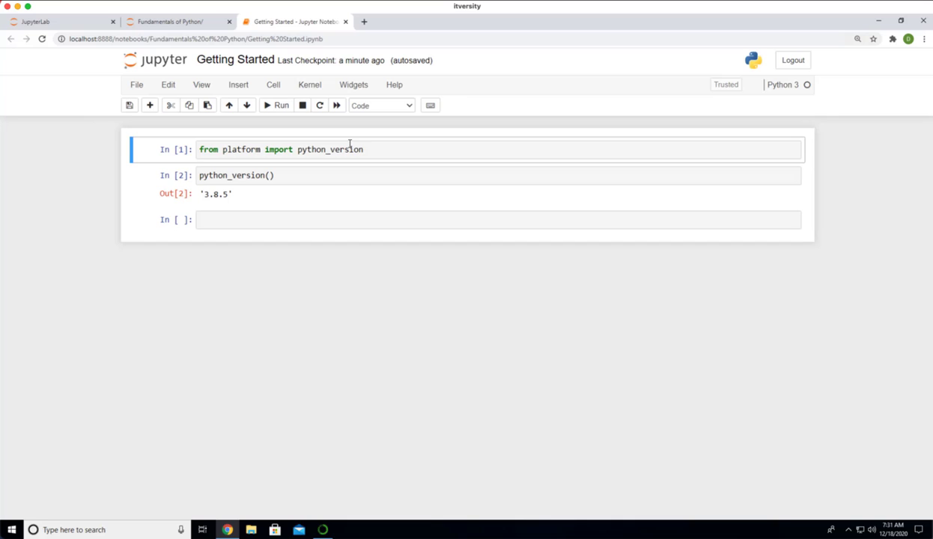
left_click(378, 150)
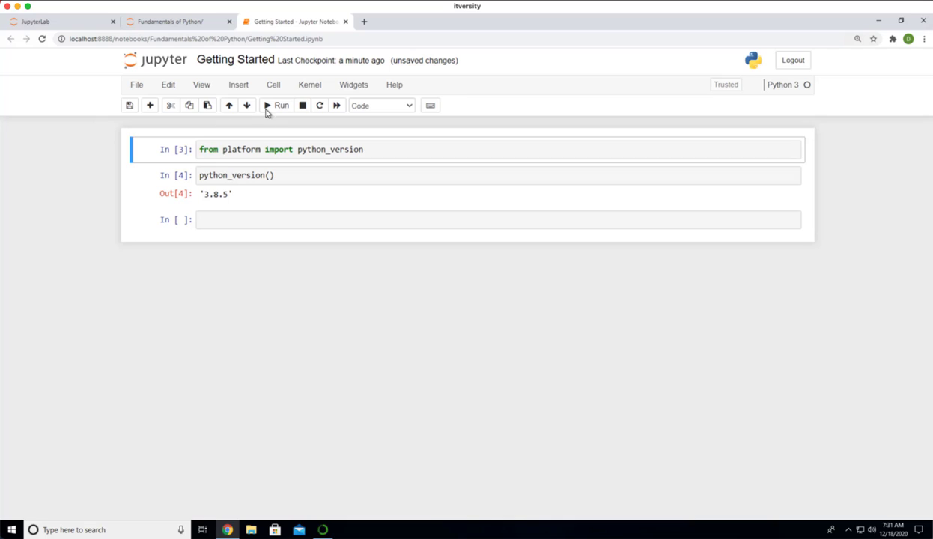
left_click(278, 105)
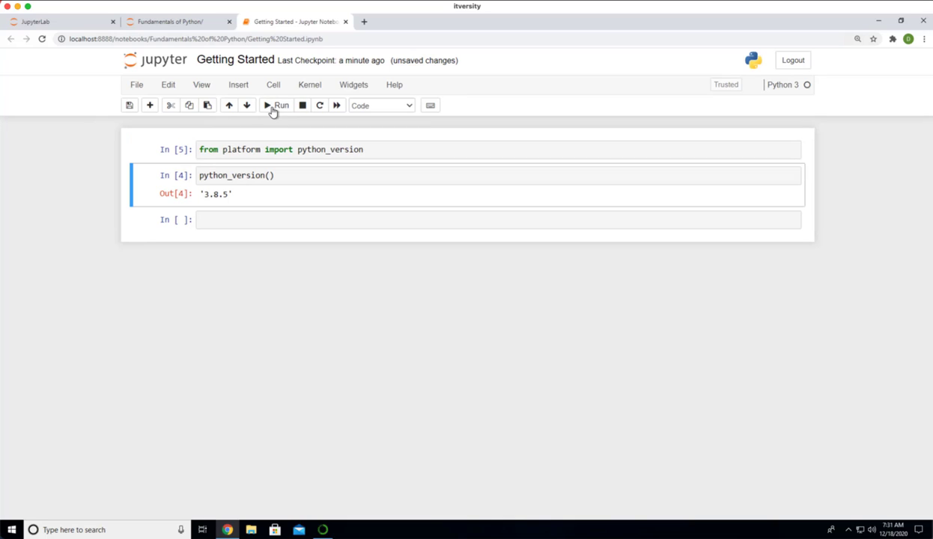
left_click(277, 105)
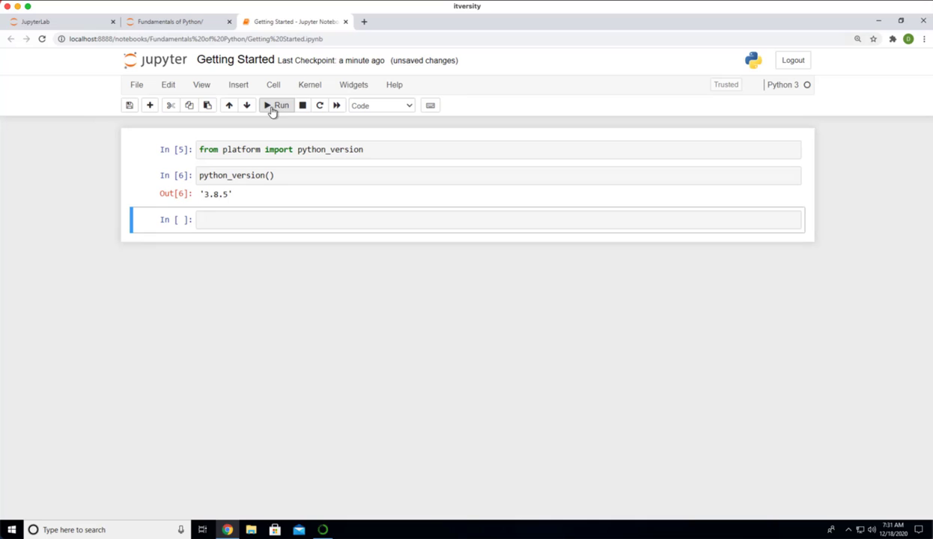
mouse_move(96, 36)
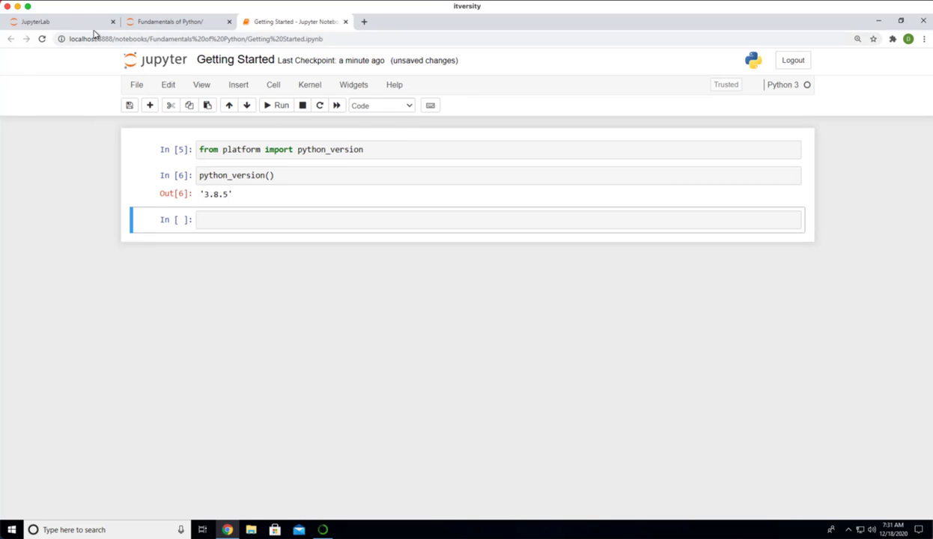
Return to the notebook in JupyterLab and show the files in its folder.
left_click(60, 21)
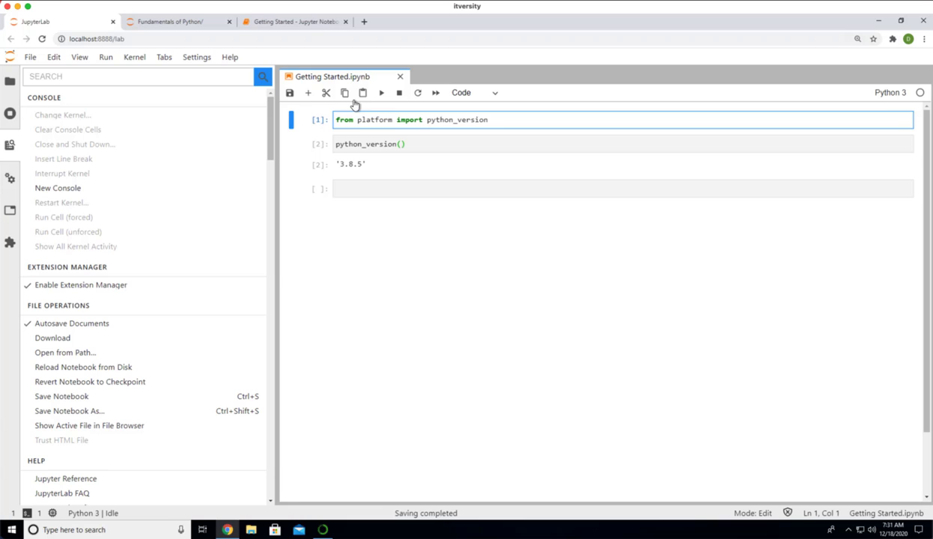
mouse_move(377, 111)
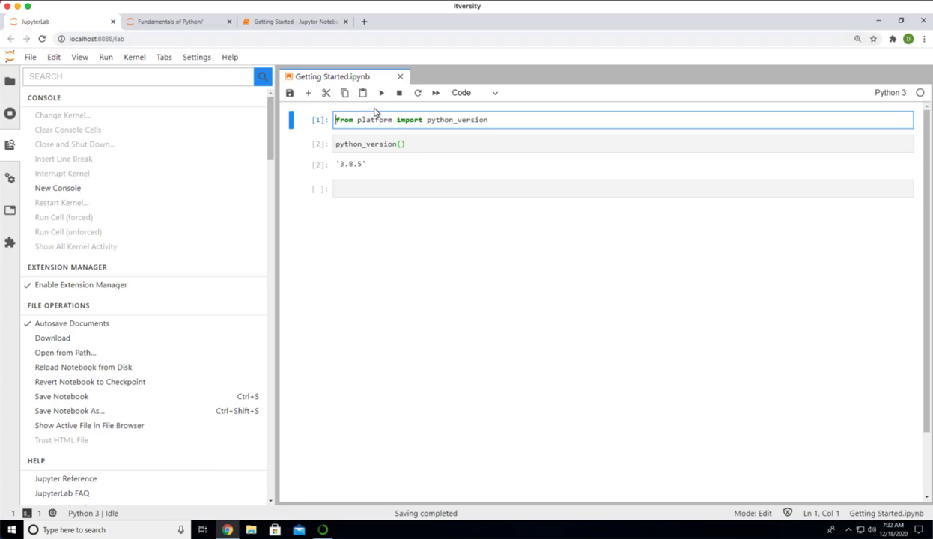
mouse_move(353, 112)
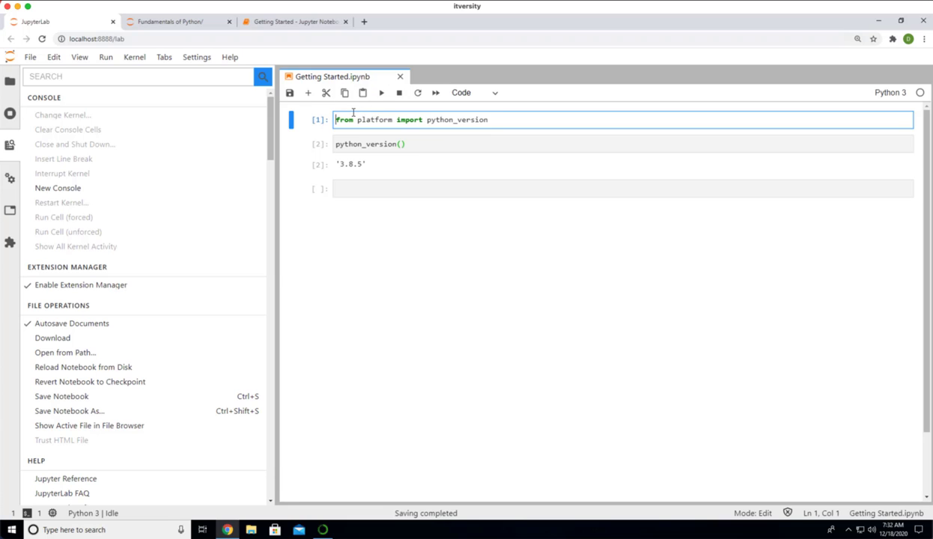
left_click(9, 81)
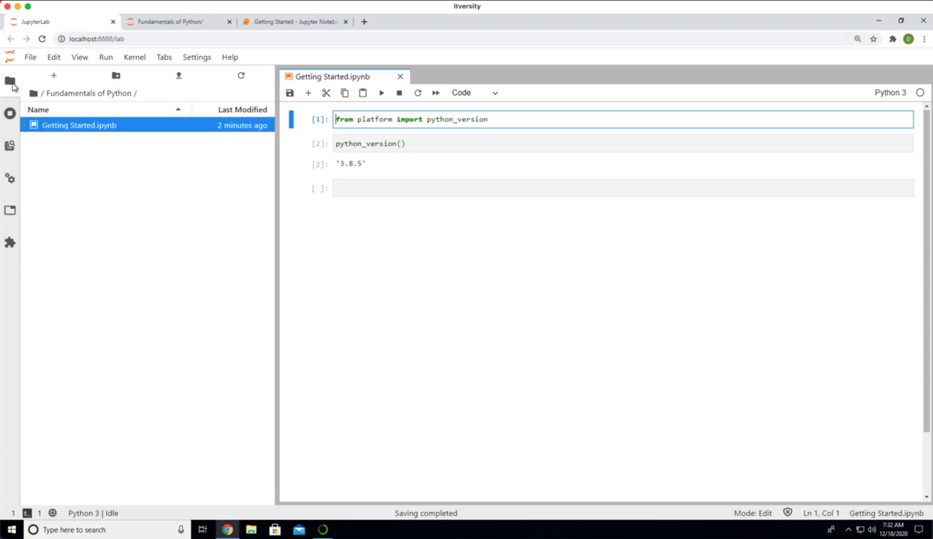
Open Getting Started.ipynb from the JupyterLab file browser and bring up the Code/Markdown/Raw cell type list.
left_click(497, 120)
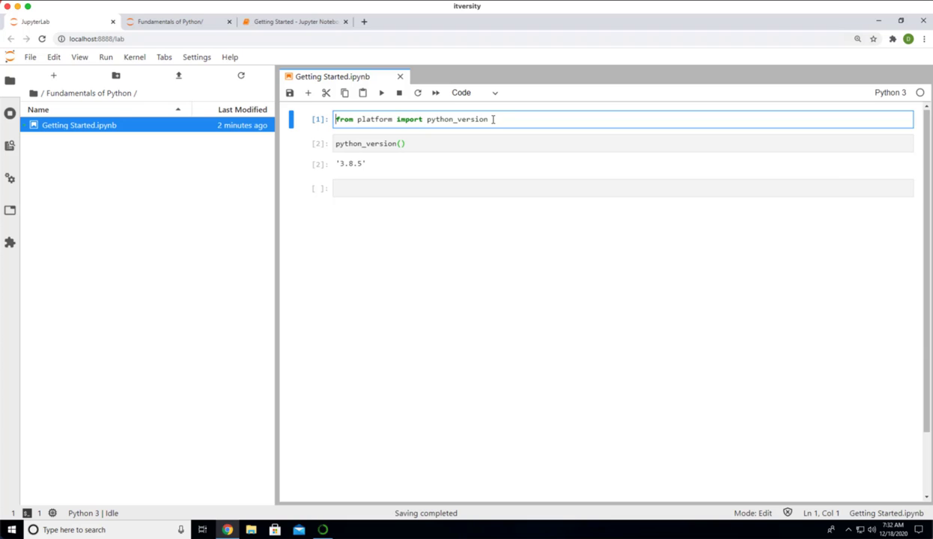
left_click(473, 92)
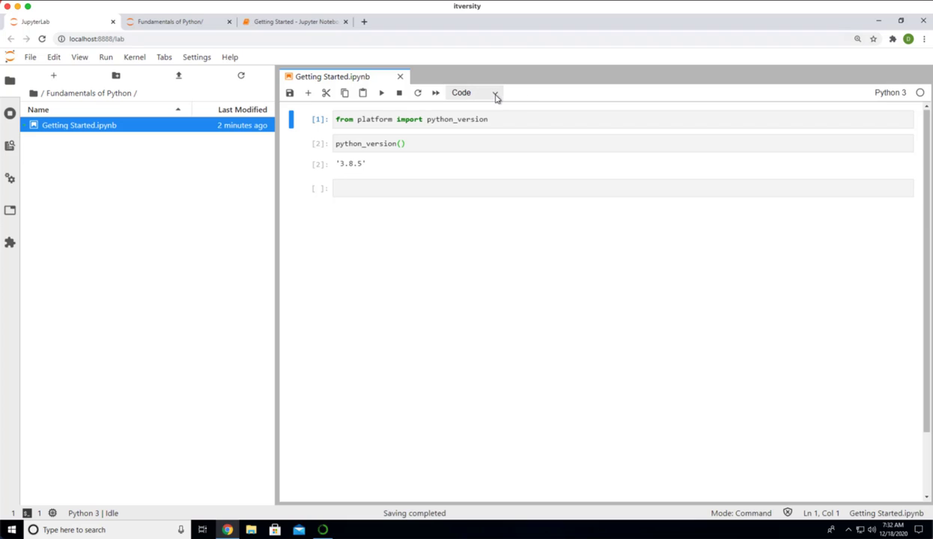
mouse_move(486, 99)
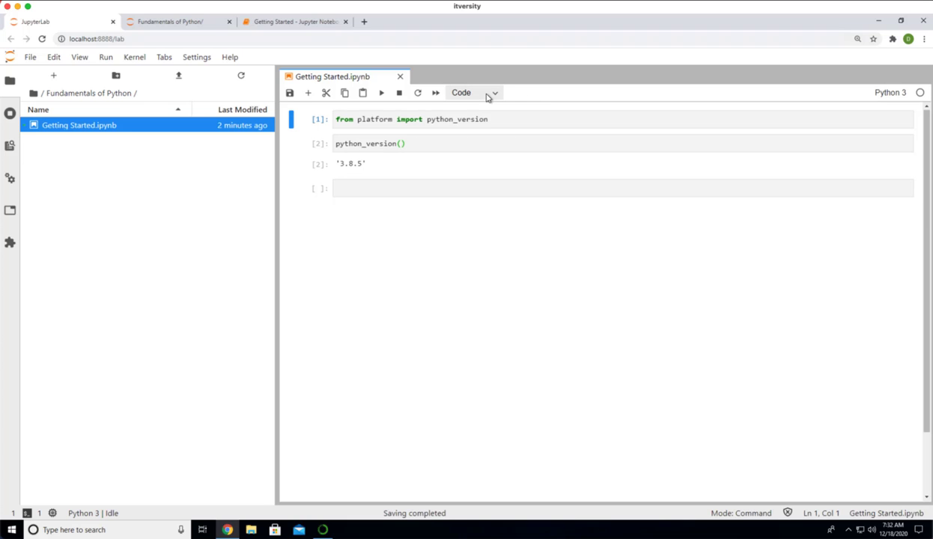
left_click(474, 93)
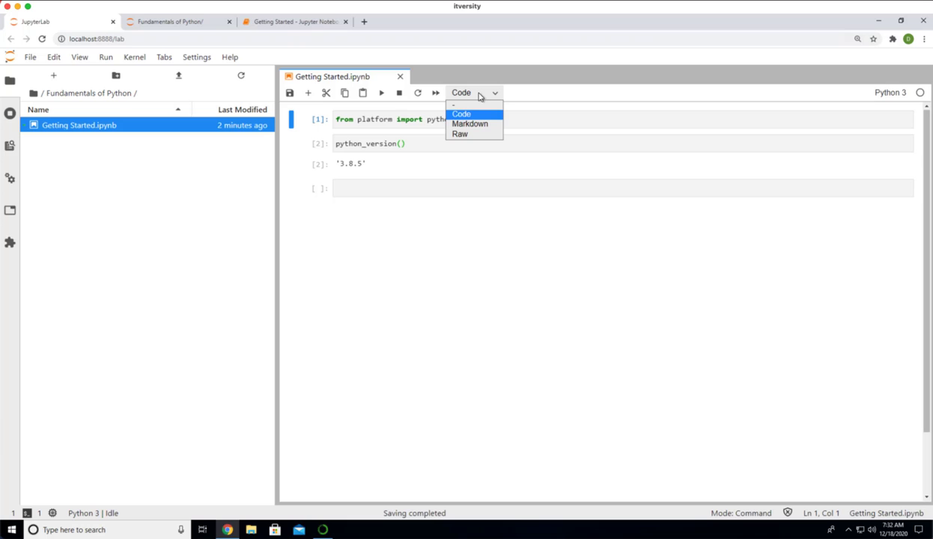
mouse_move(470, 129)
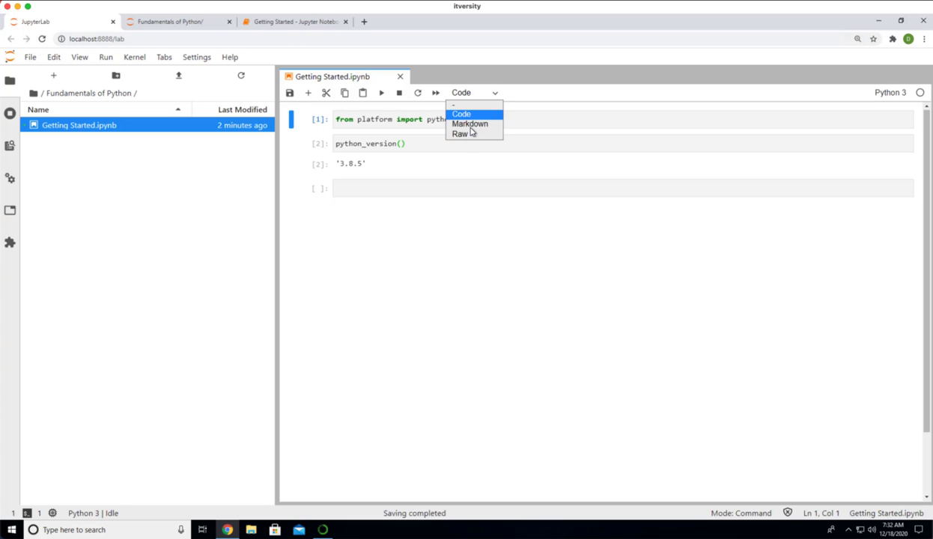
mouse_move(464, 141)
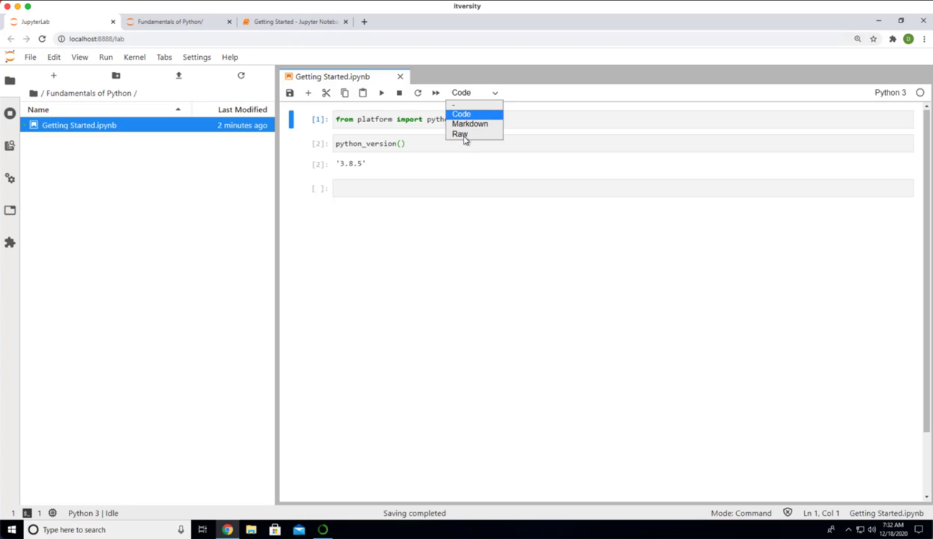
mouse_move(461, 135)
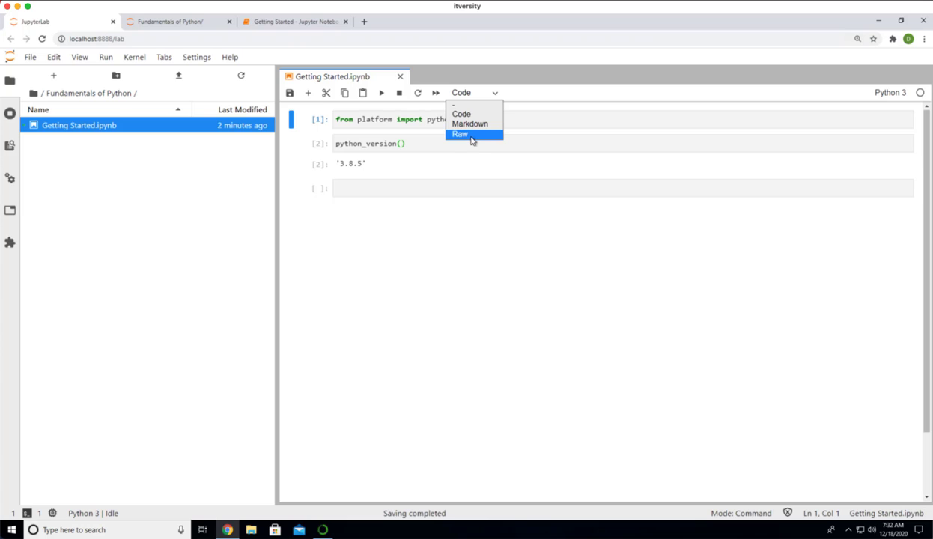
mouse_move(474, 138)
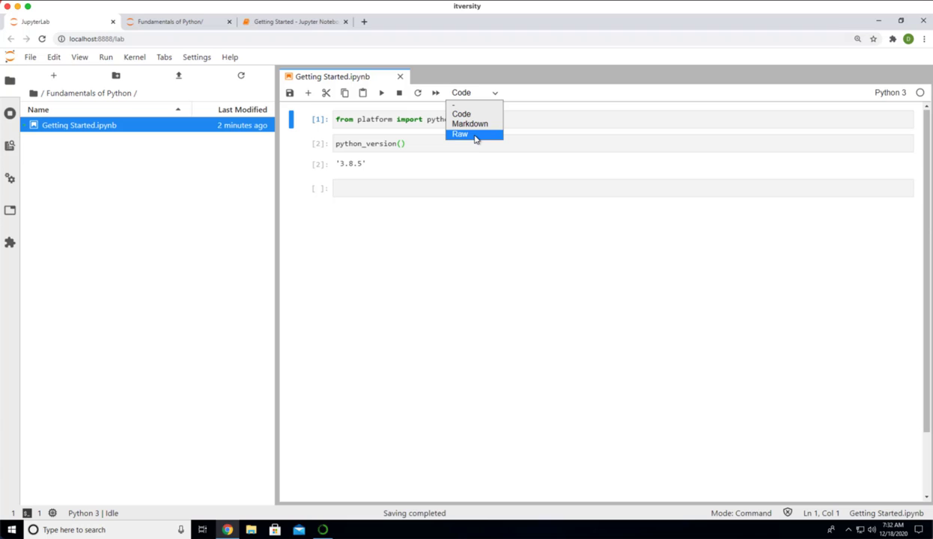
mouse_move(470, 122)
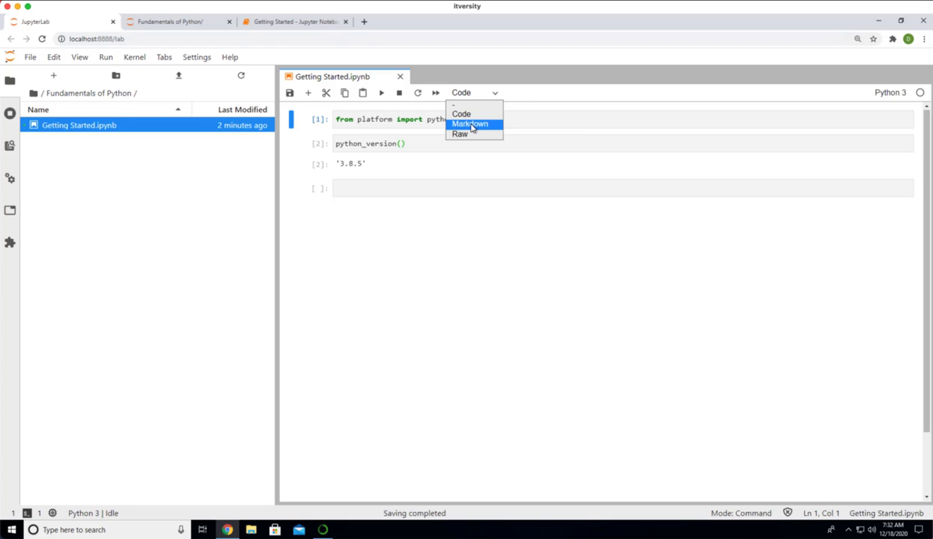
mouse_move(461, 113)
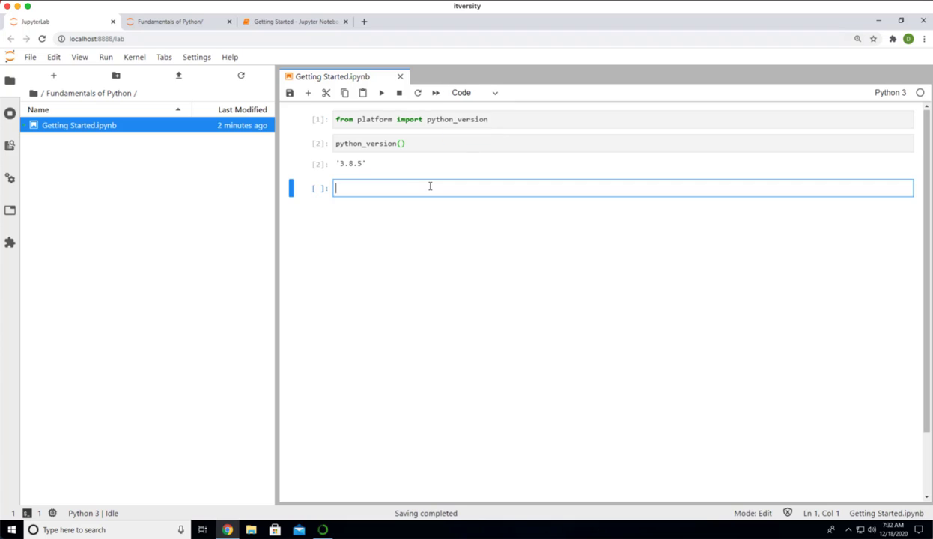
Write a new cell with an %%md magic line and '# Understanding Jupyter Environment'.
type("y")
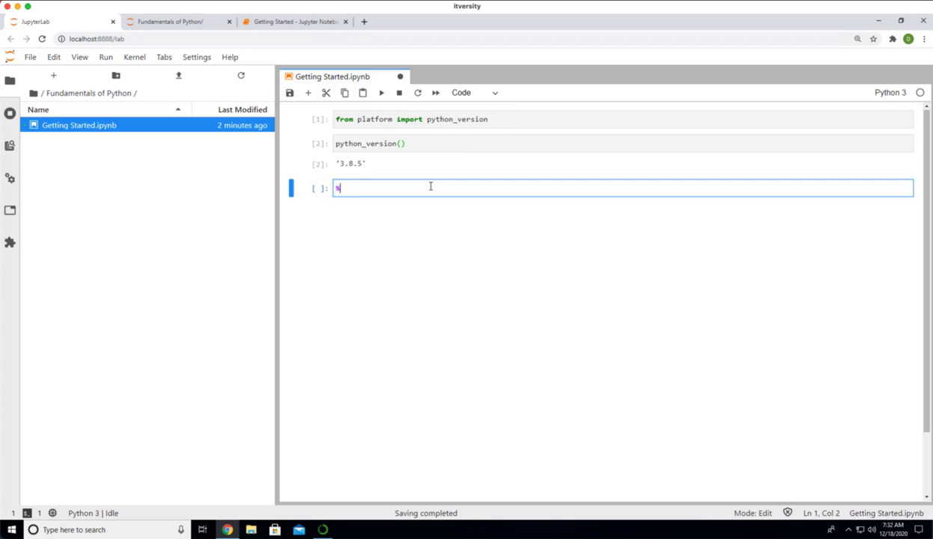
type("%")
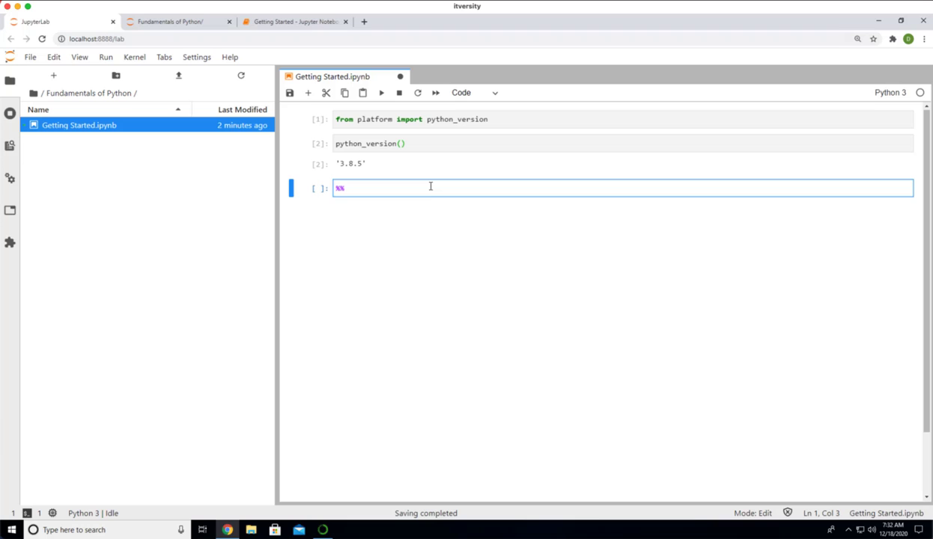
type("md")
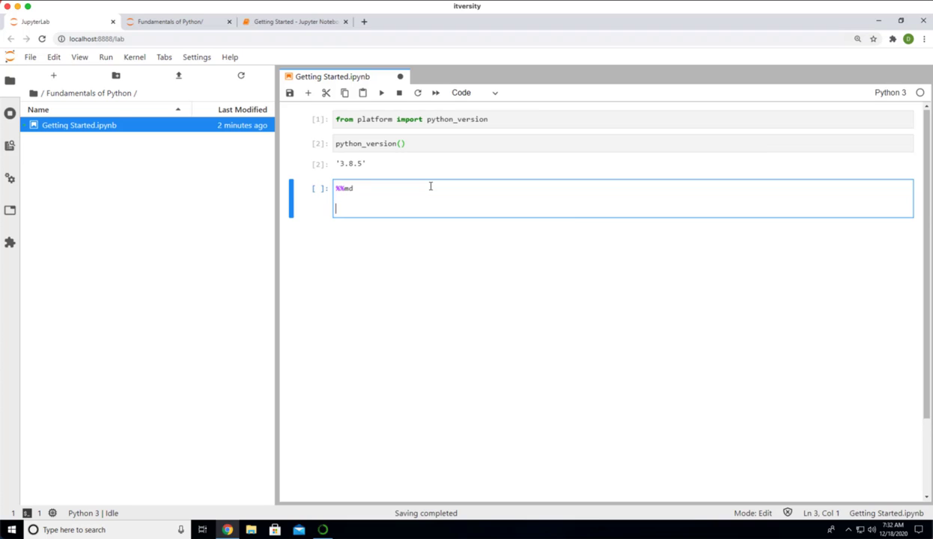
type("#")
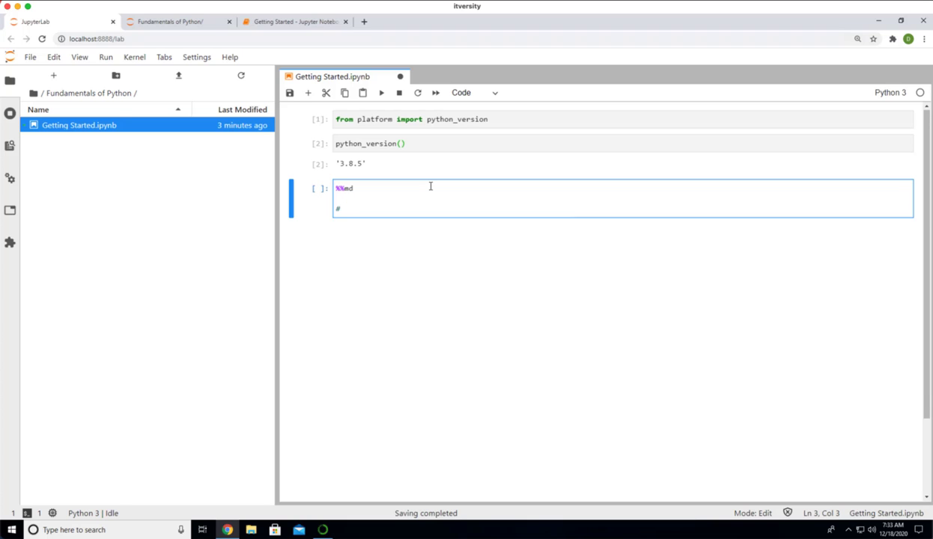
type("Understanding J")
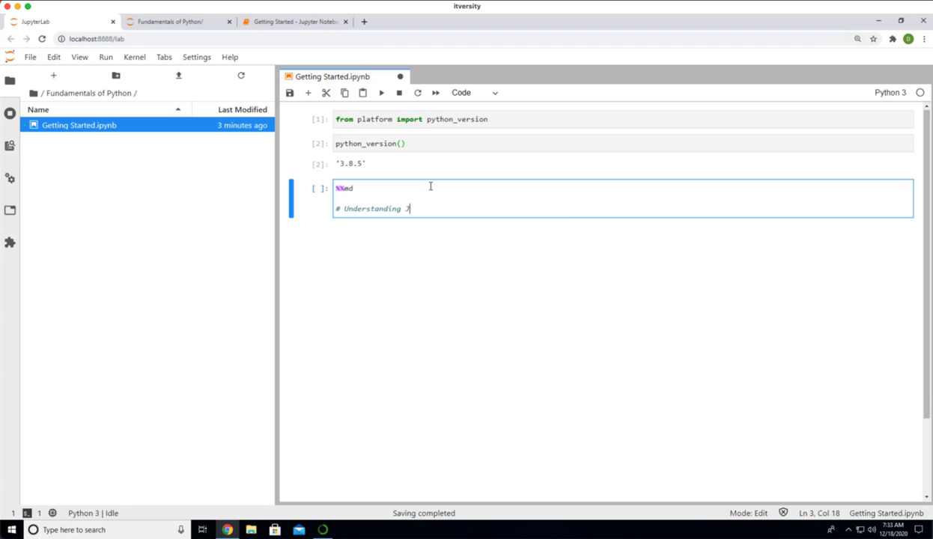
type("upyter Environment")
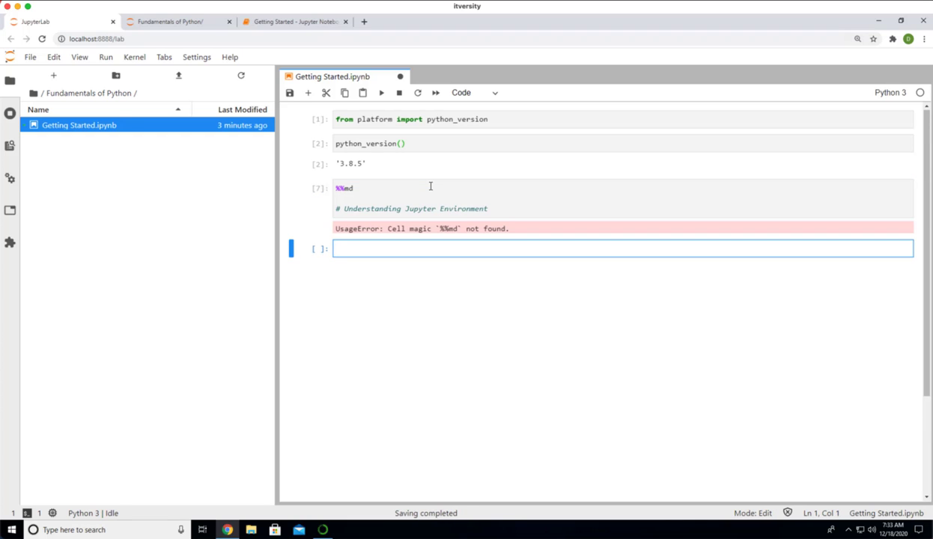
mouse_move(386, 191)
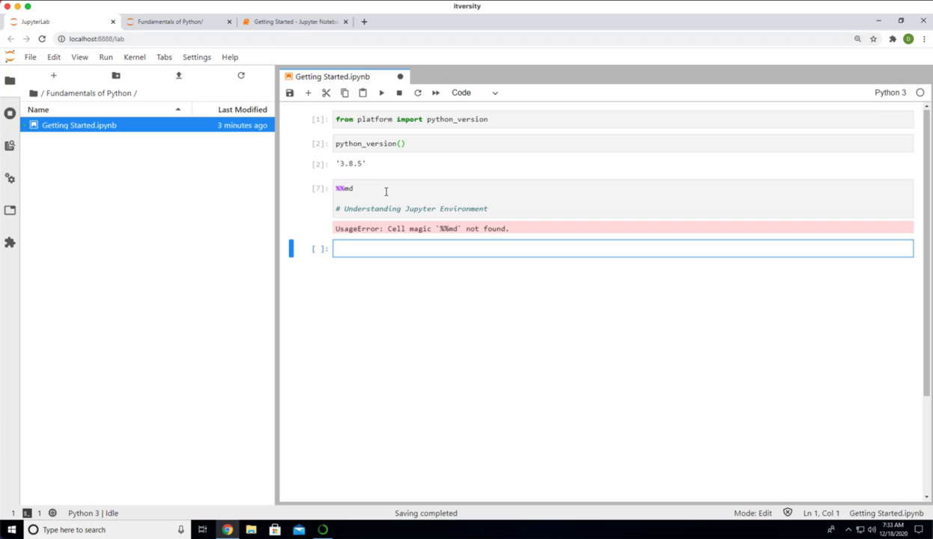
Rerun the heading cell with %md, get the UsageError again, and delete the magic line.
left_click(371, 196)
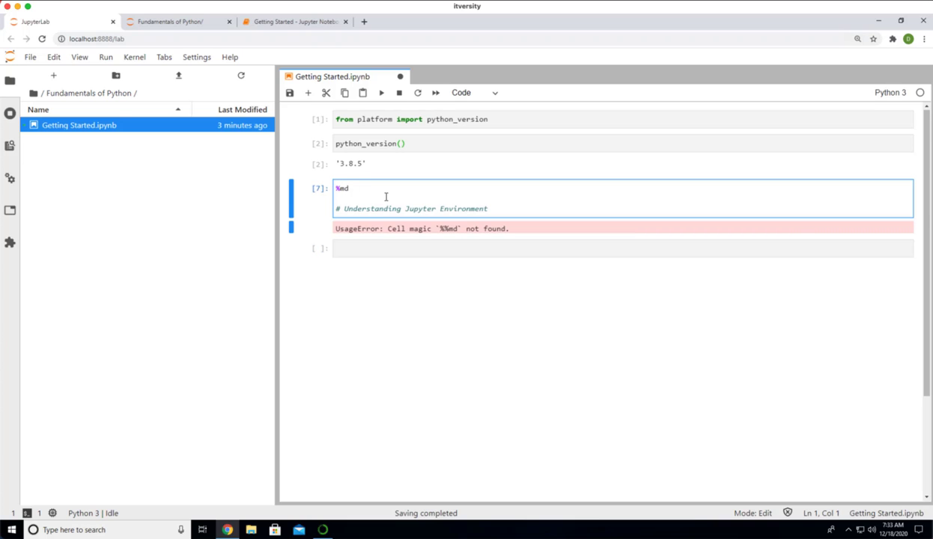
key("shift+Return")
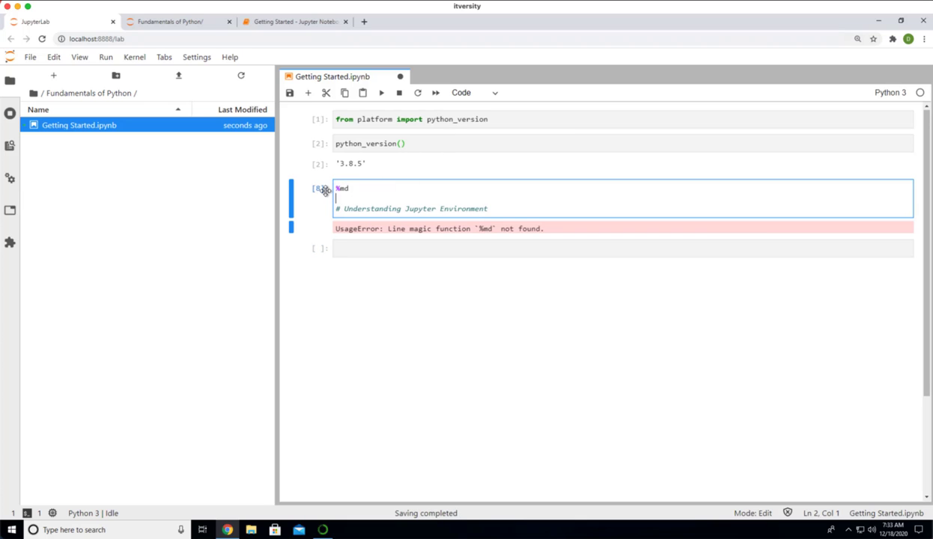
key("Backspace")
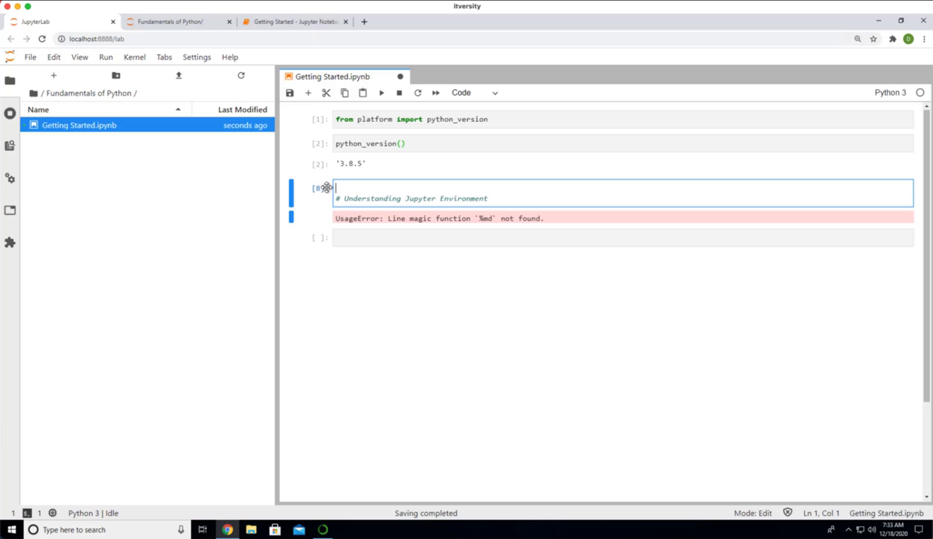
Change the heading cell's type to Markdown so it renders as the title.
left_click(474, 93)
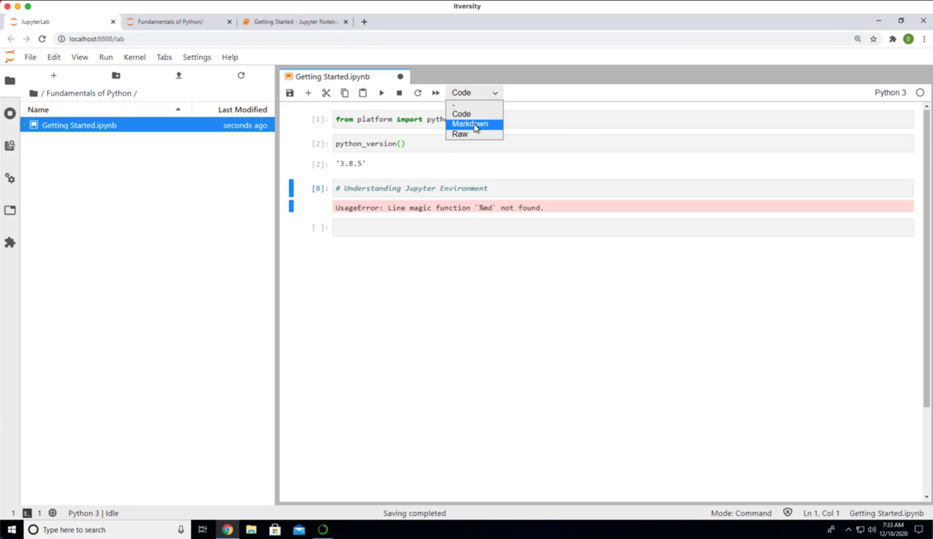
left_click(470, 122)
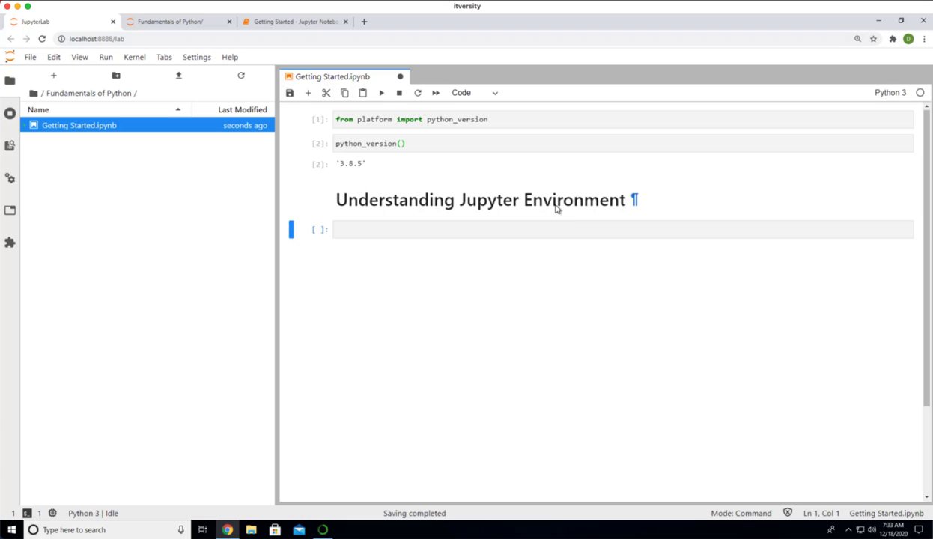
mouse_move(487, 179)
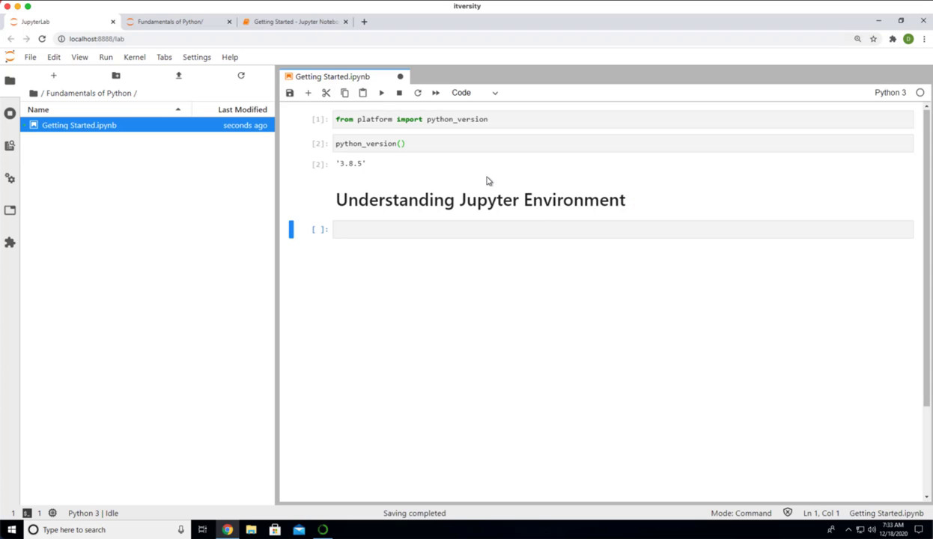
mouse_move(513, 184)
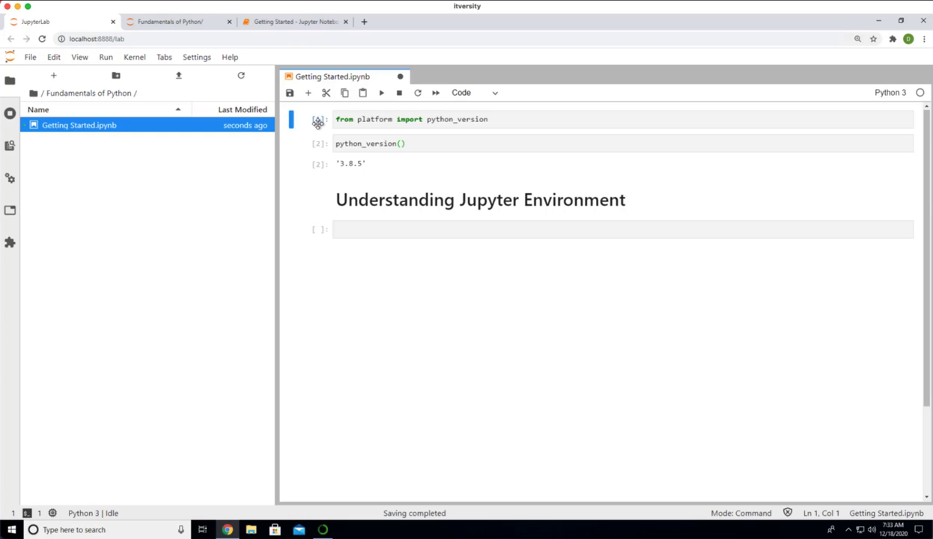
mouse_move(327, 93)
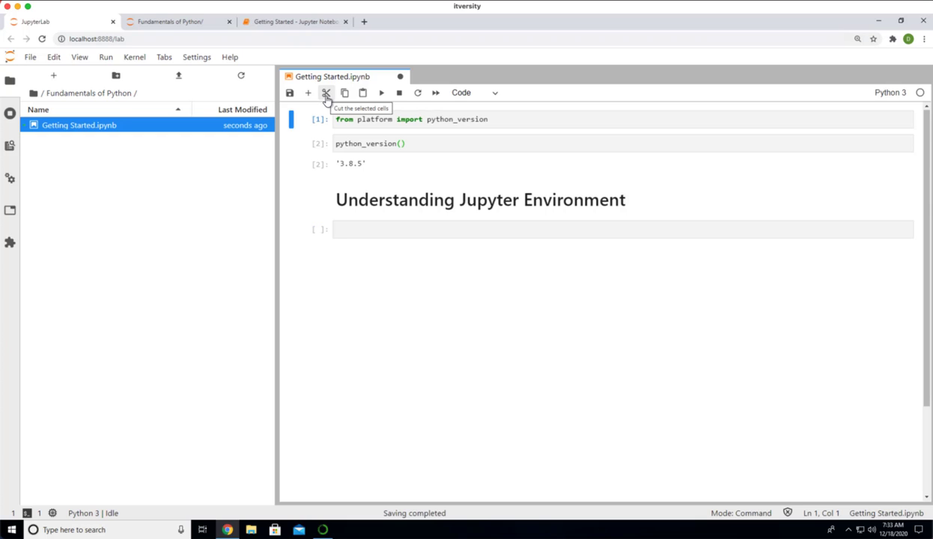
Cut the import and python_version cells, paste them repeatedly below the heading, and copy the heading to the end.
left_click(326, 93)
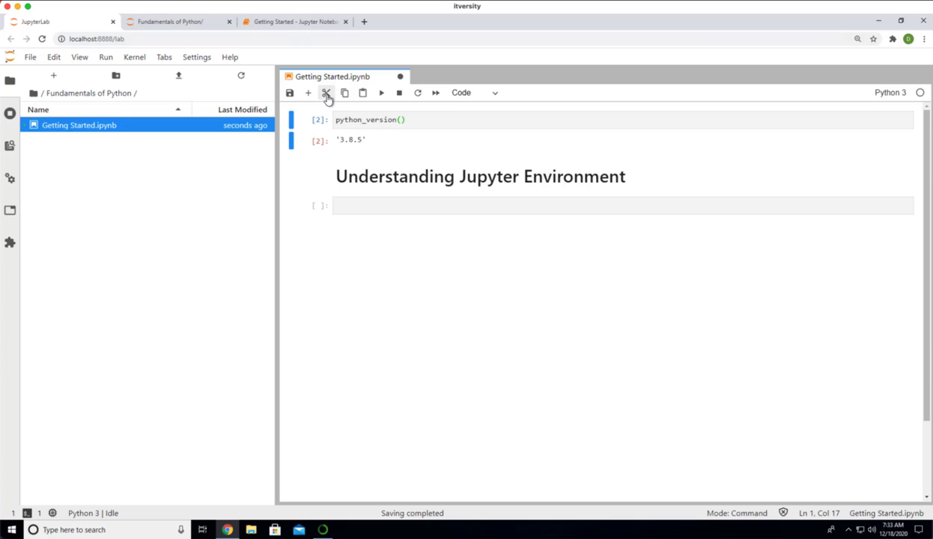
left_click(326, 93)
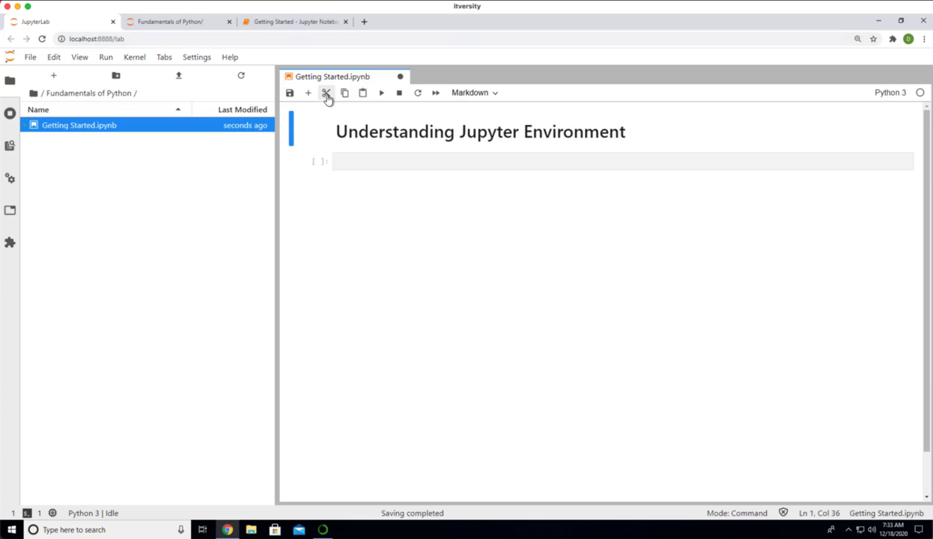
mouse_move(326, 93)
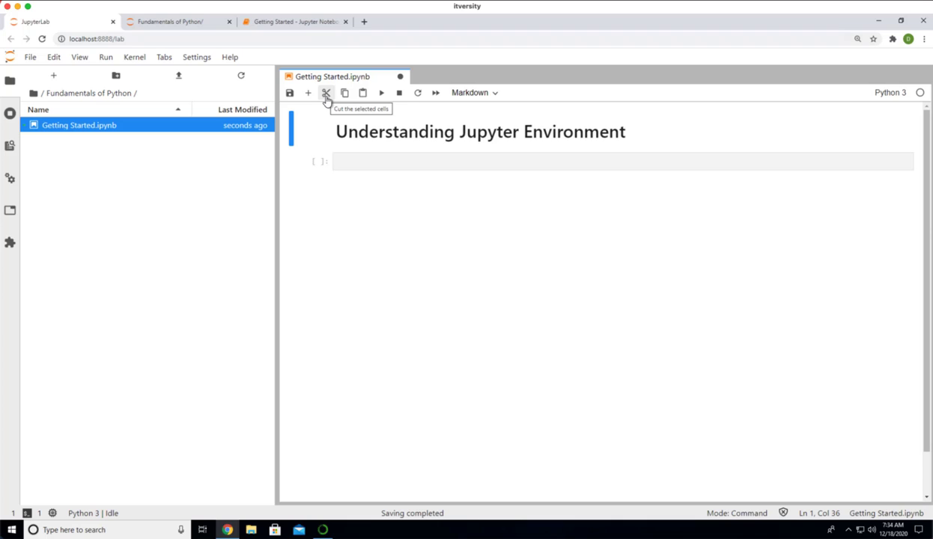
left_click(380, 93)
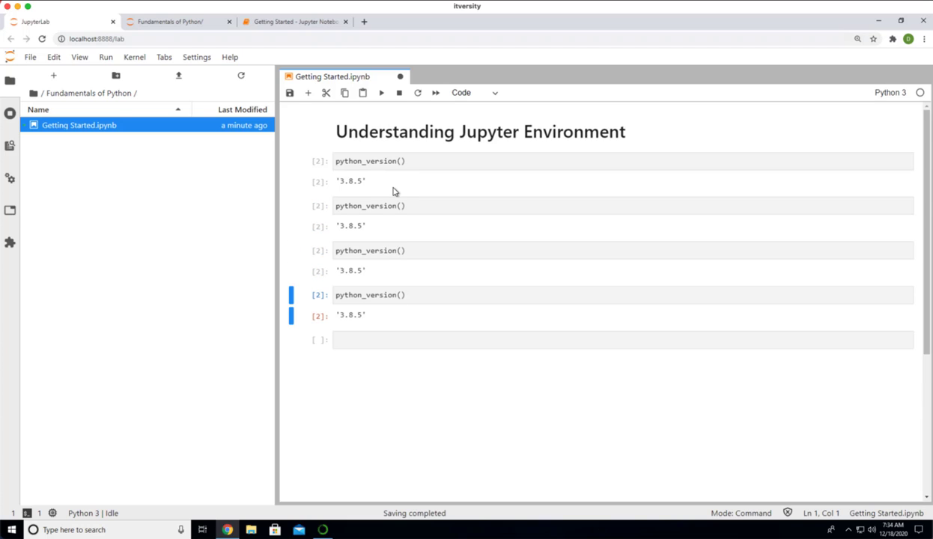
mouse_move(386, 225)
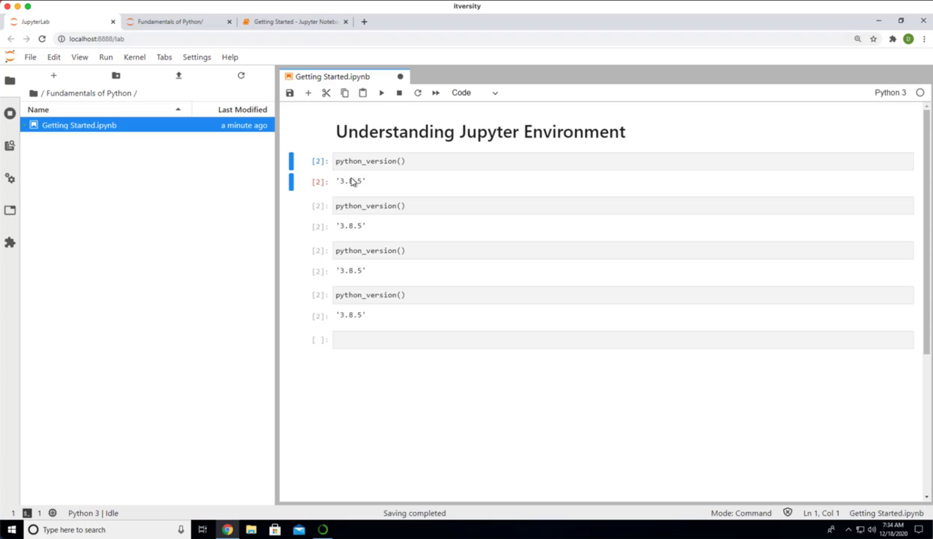
mouse_move(377, 190)
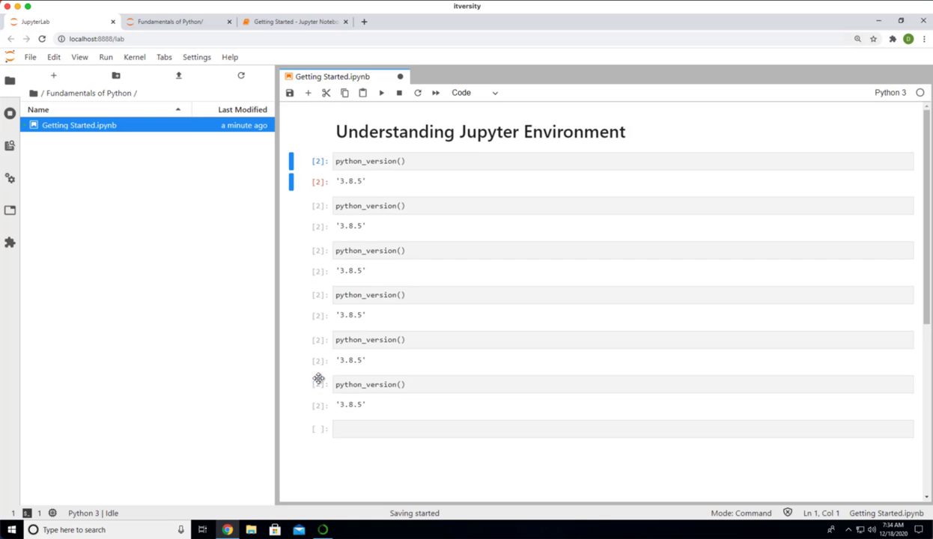
left_click(471, 93)
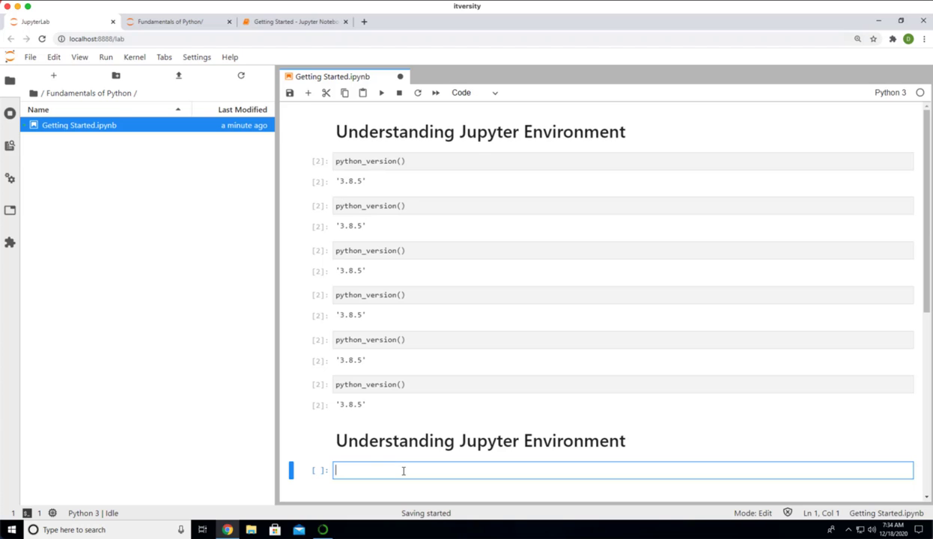
Run a %%sh dir cell, retry as %sh, then restore %%sh, each returning 'Couldn't find program' / UsageError.
type("x")
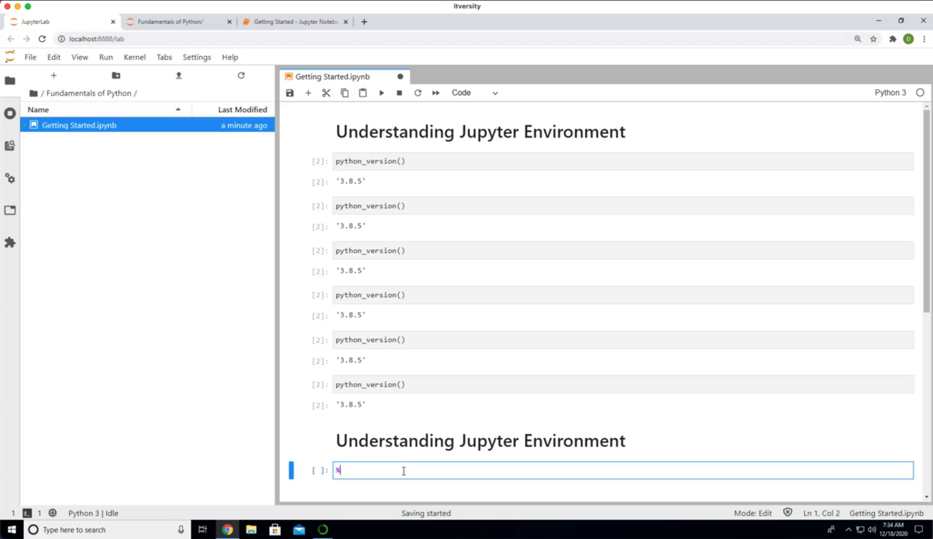
type("%sh")
type("dir")
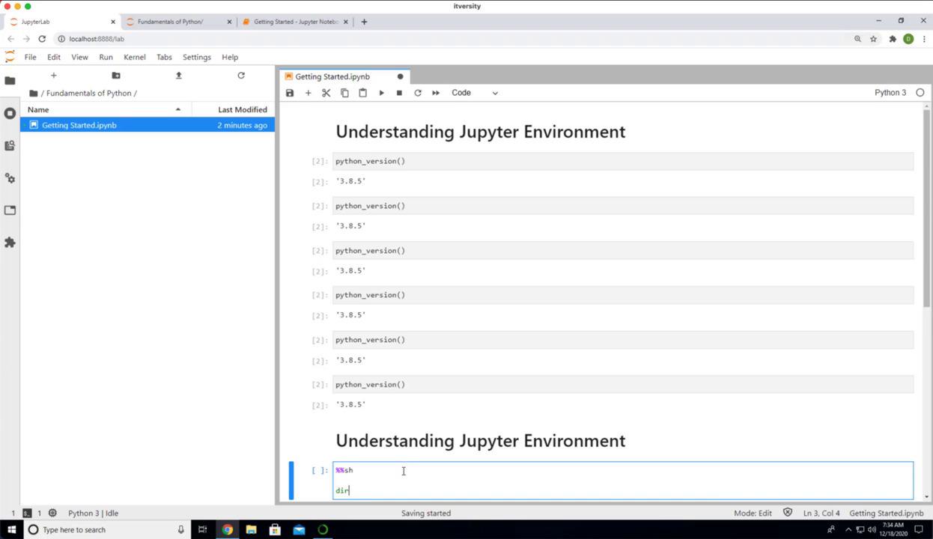
key("shift+Return")
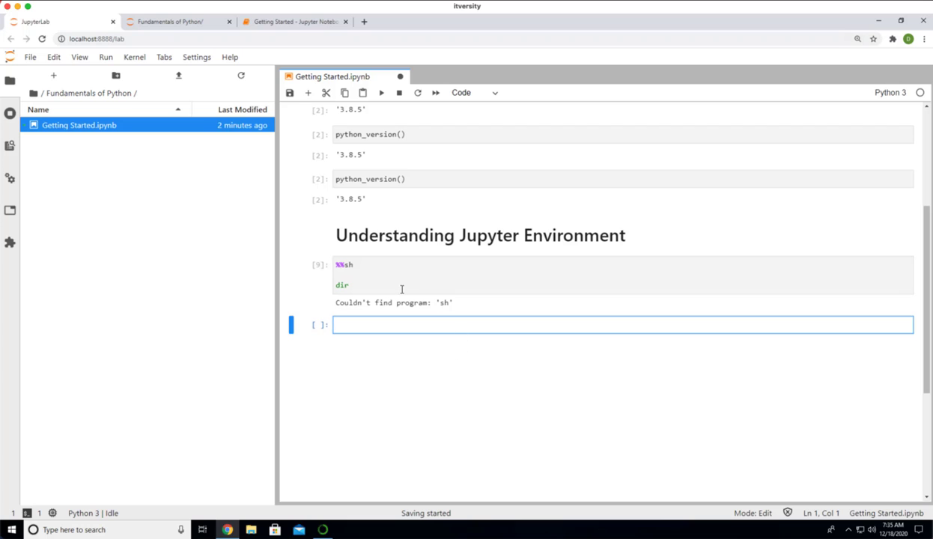
mouse_move(353, 266)
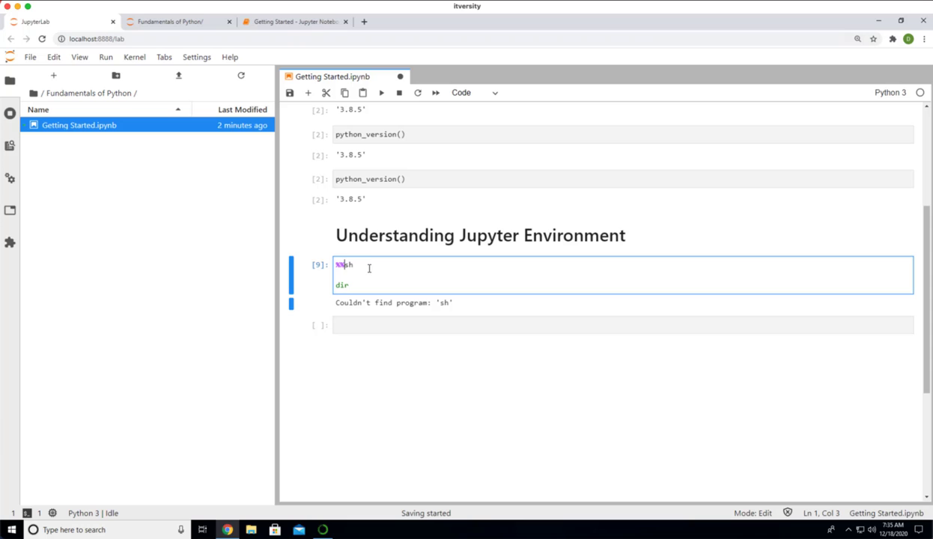
key("shift+enter")
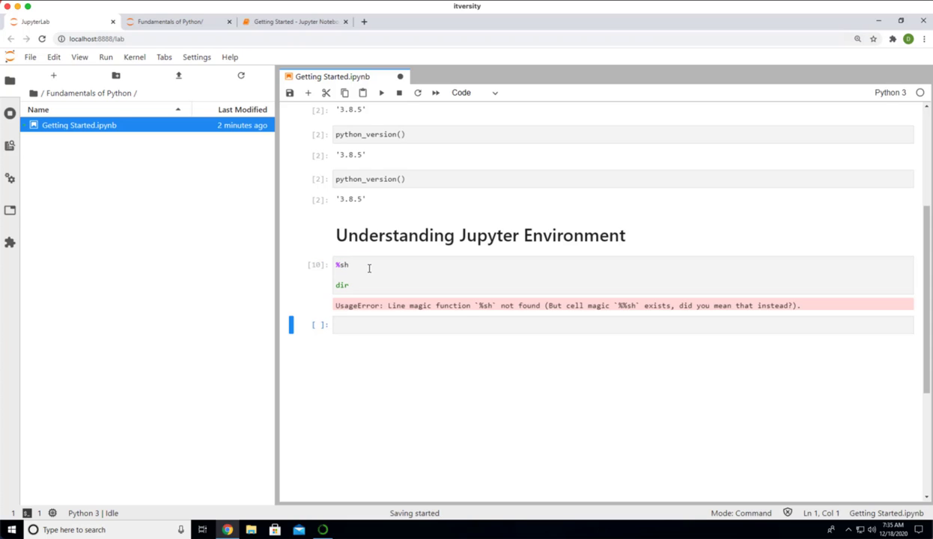
left_click(343, 263)
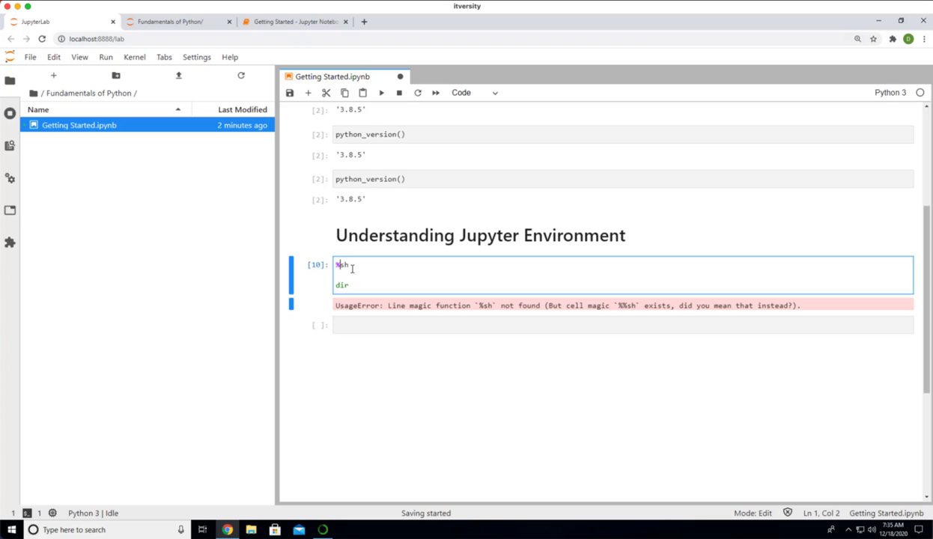
type("%")
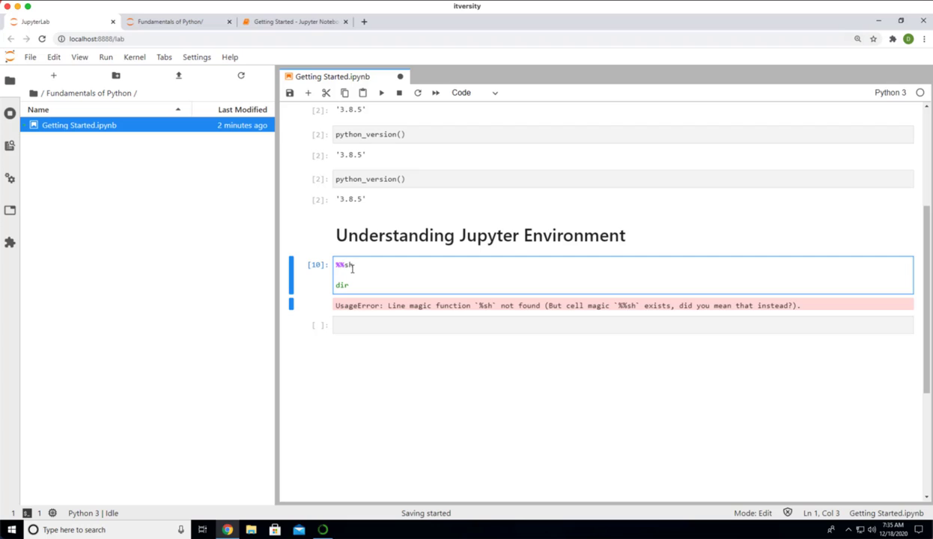